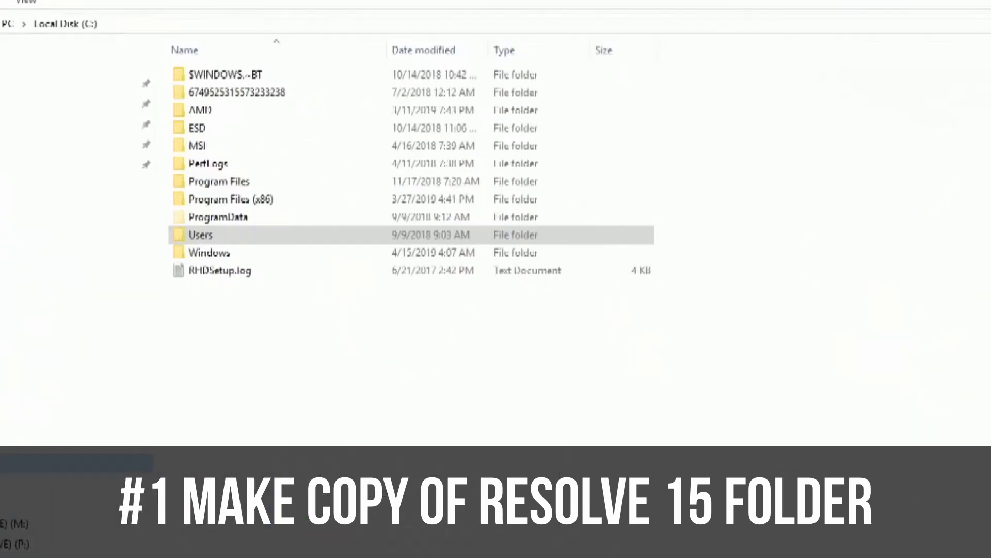
# Paste a copy of the DaVinci Resolve folder into Blackmagic Design, granting administrator permission.
pyautogui.click(214, 190)
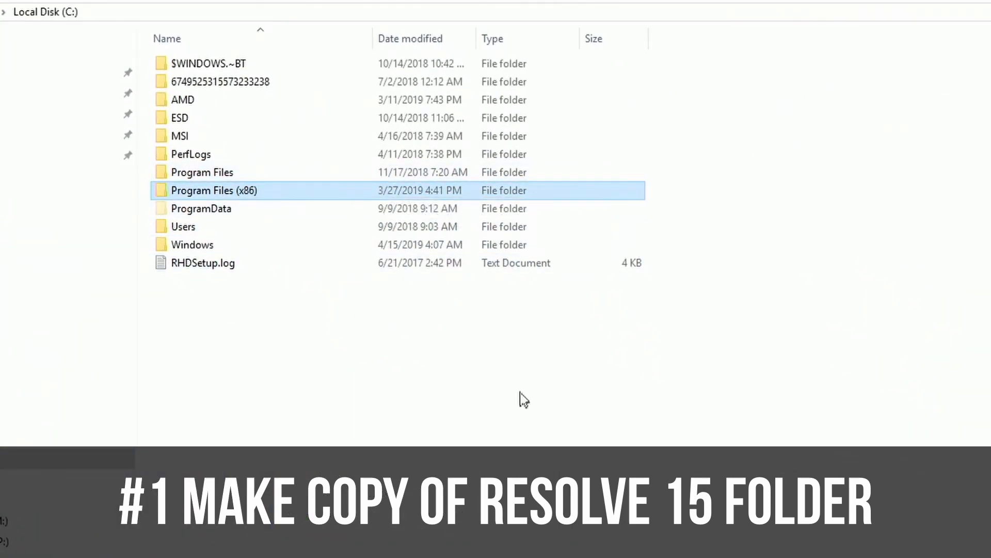
pyautogui.doubleClick(202, 172)
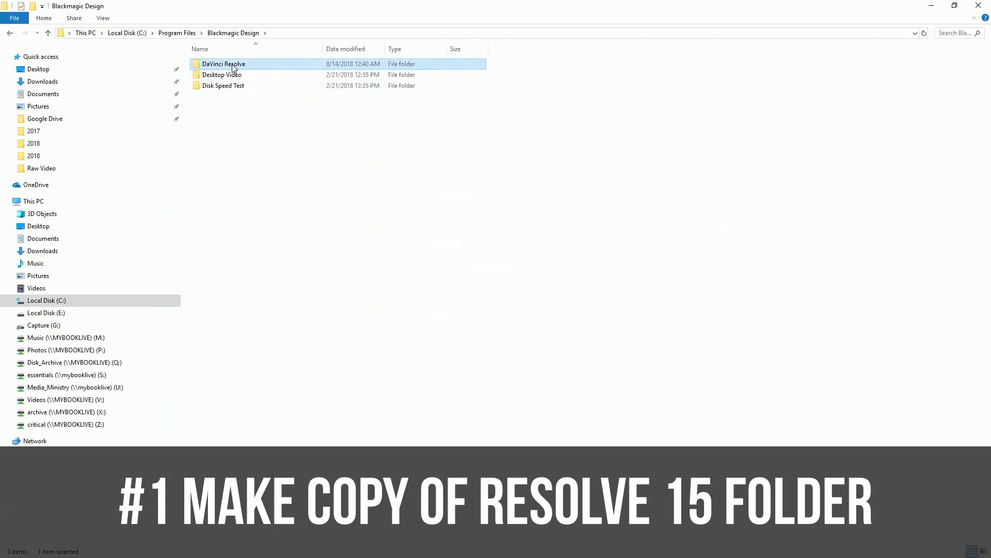
pyautogui.rightClick(223, 63)
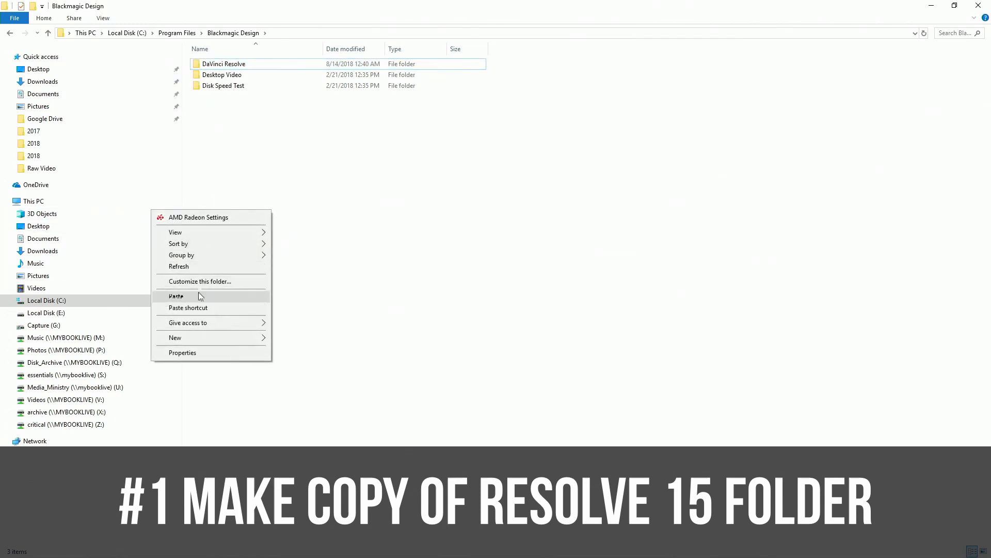
pyautogui.click(176, 296)
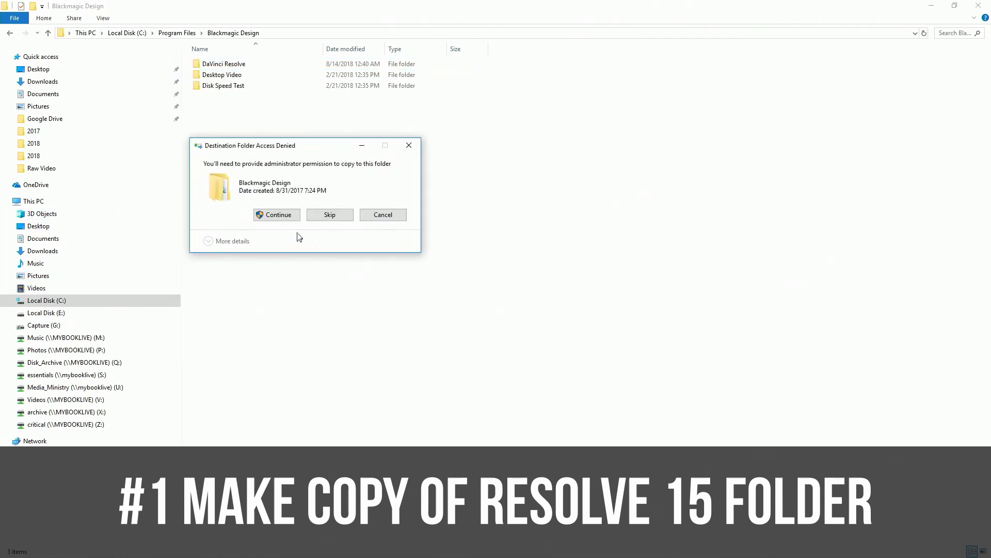
pyautogui.click(277, 215)
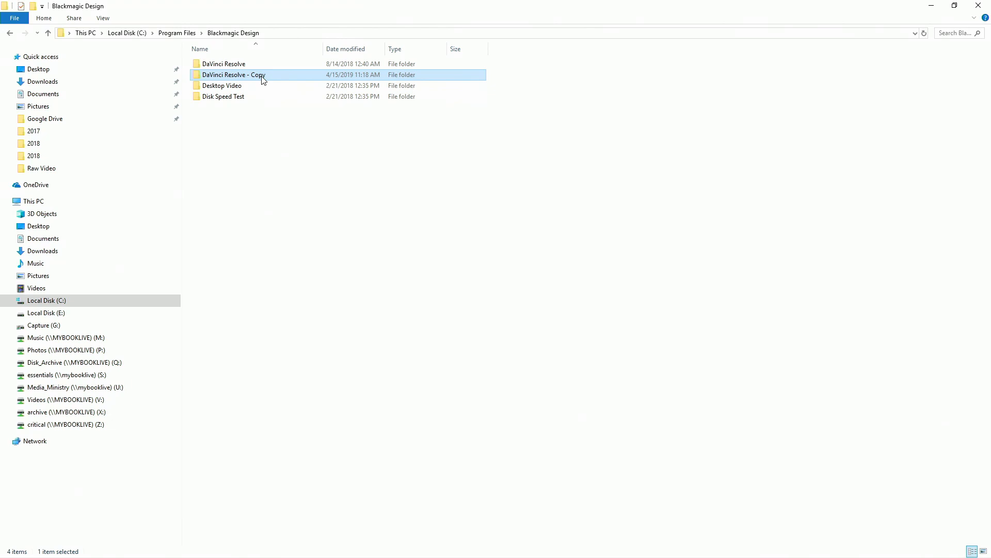
# Rename 'DaVinci Resolve - Copy' to 'DaVinci Resolve 15' and enter that folder.
pyautogui.rightClick(263, 77)
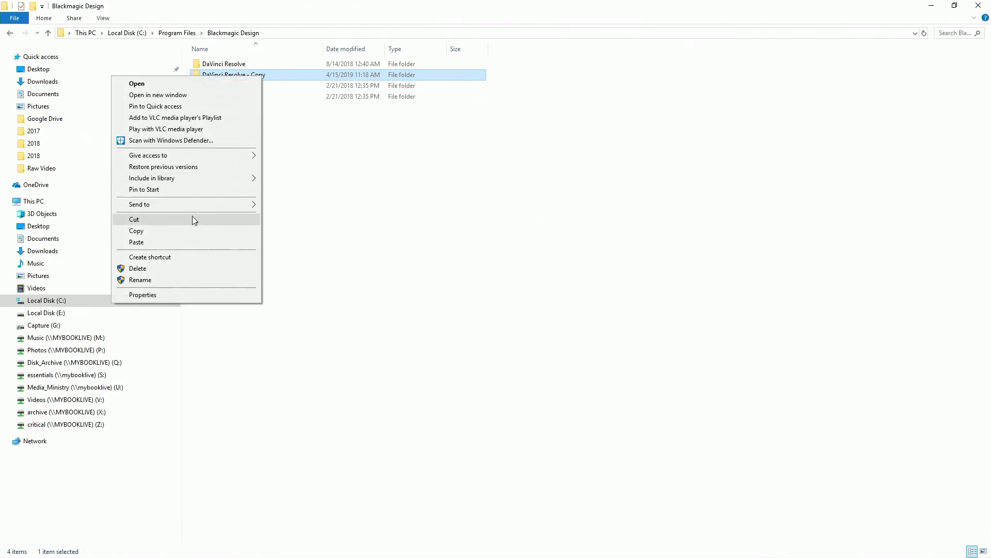
pyautogui.click(139, 280)
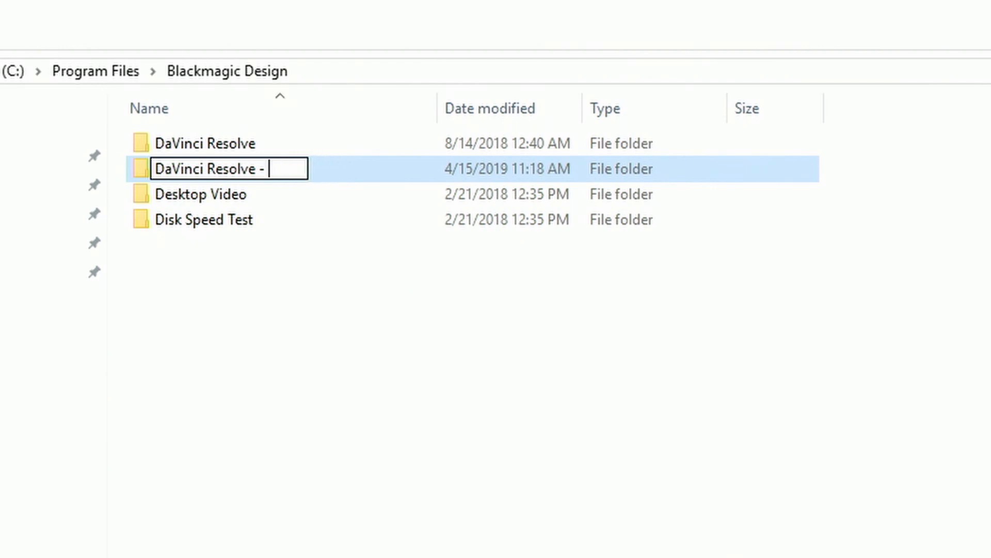
pyautogui.write('15')
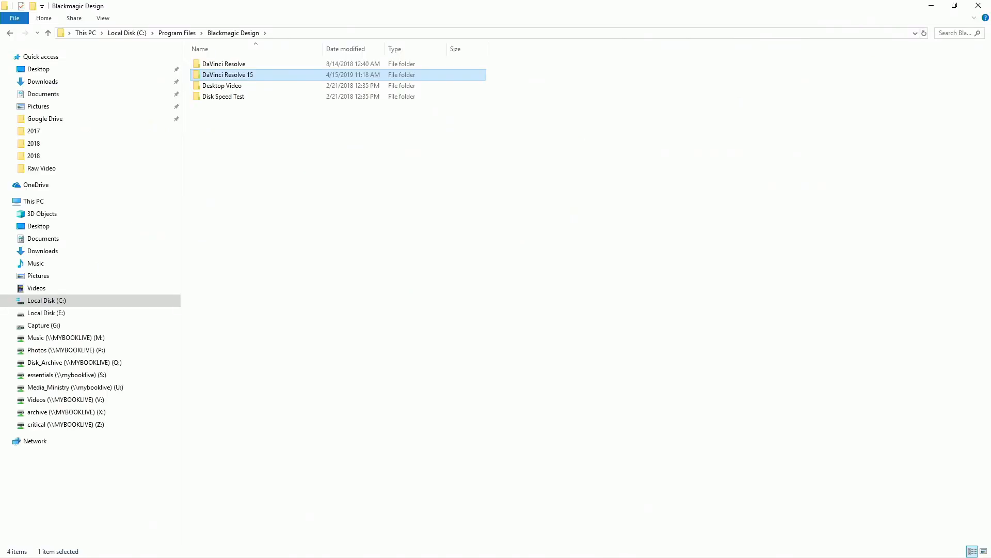
pyautogui.doubleClick(227, 74)
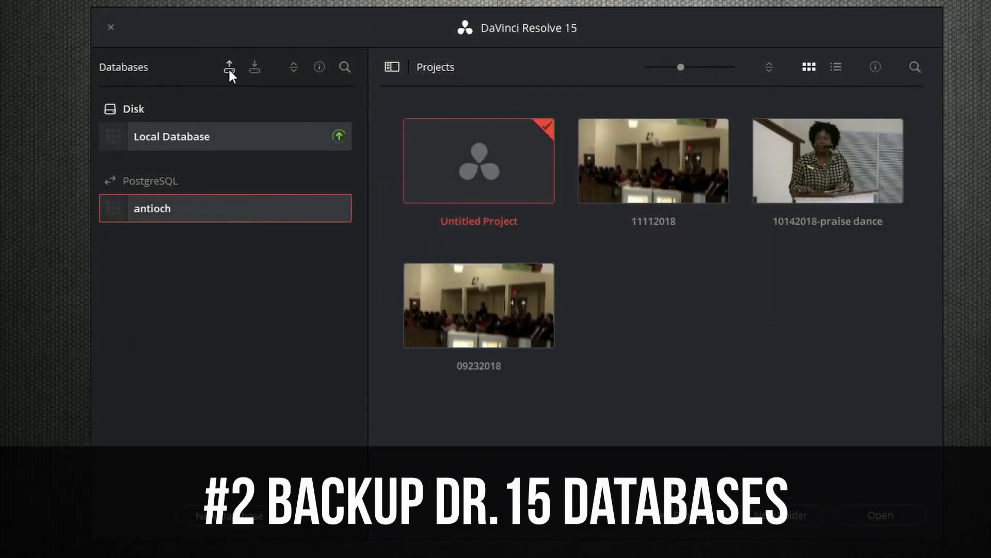
# Back up the antioch database to a backup file in Documents and acknowledge the success message.
pyautogui.click(229, 67)
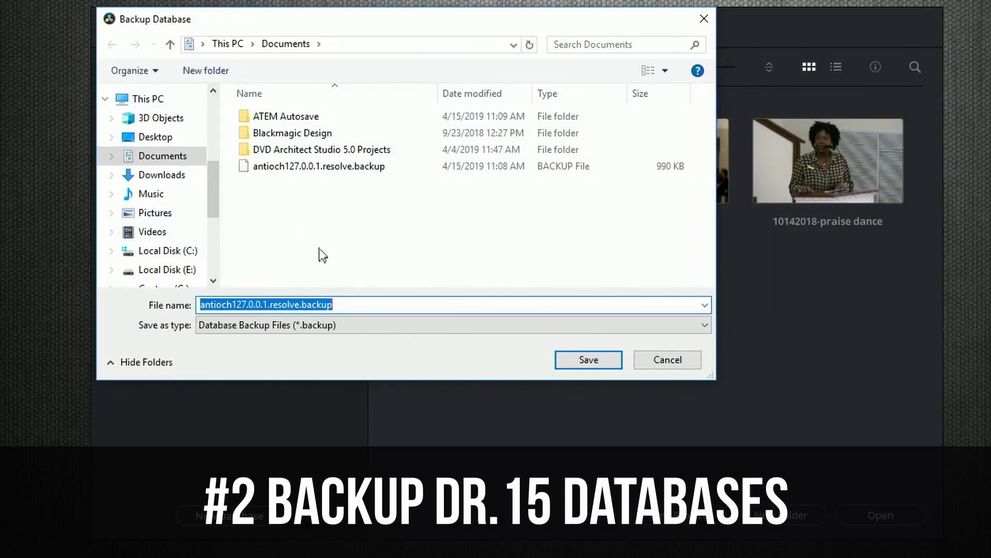
pyautogui.click(587, 359)
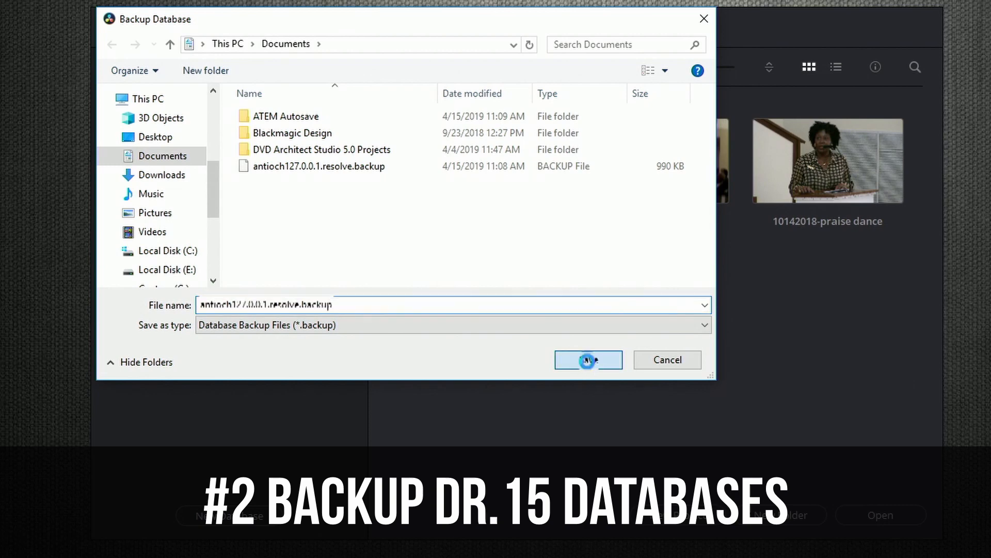
pyautogui.click(588, 360)
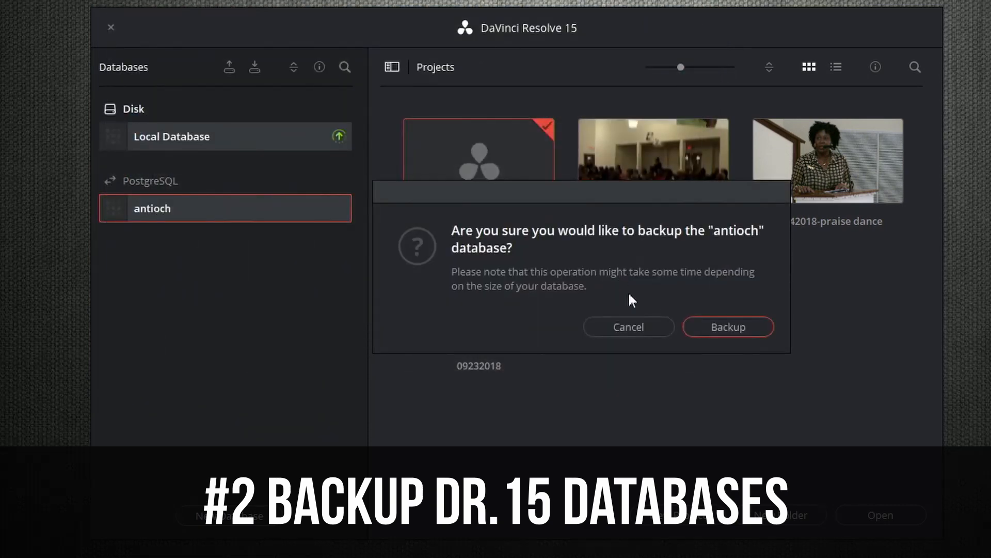
pyautogui.click(728, 327)
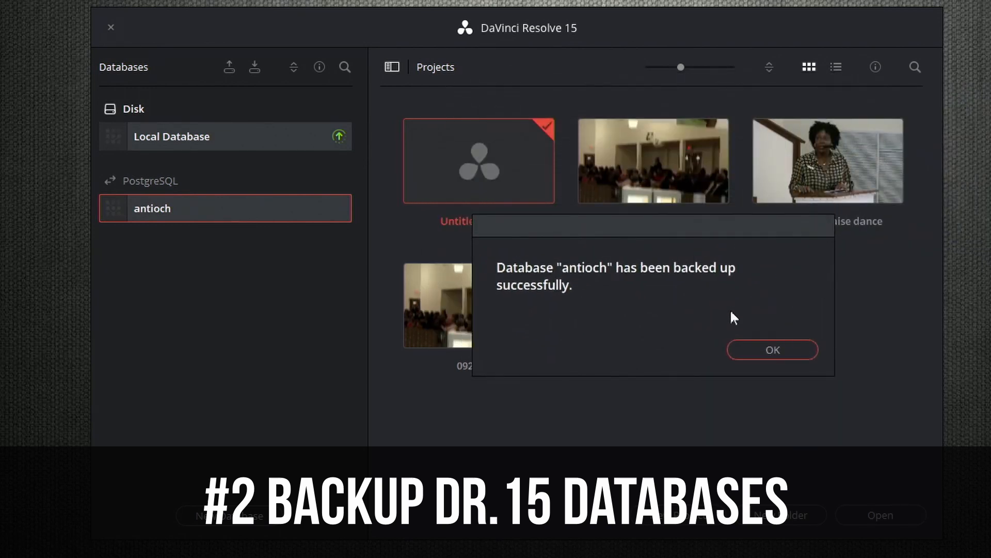
pyautogui.click(772, 349)
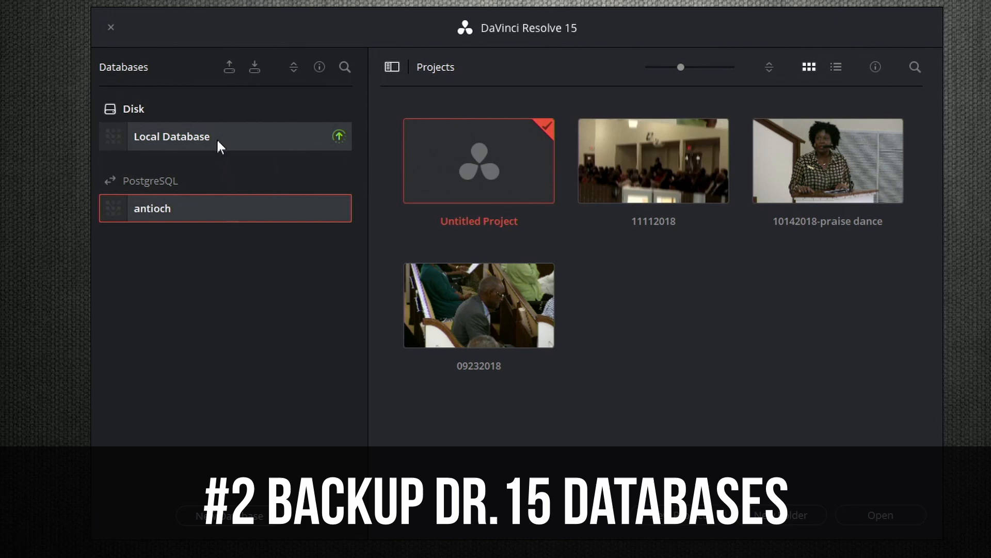
# Back up the Local Database to a file in Documents and acknowledge the success message.
pyautogui.click(171, 136)
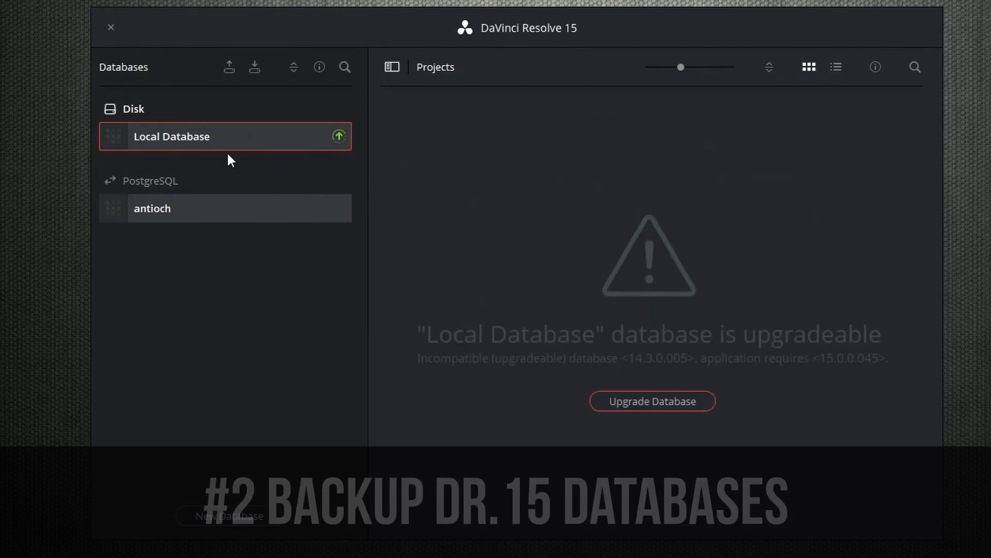
pyautogui.rightClick(172, 136)
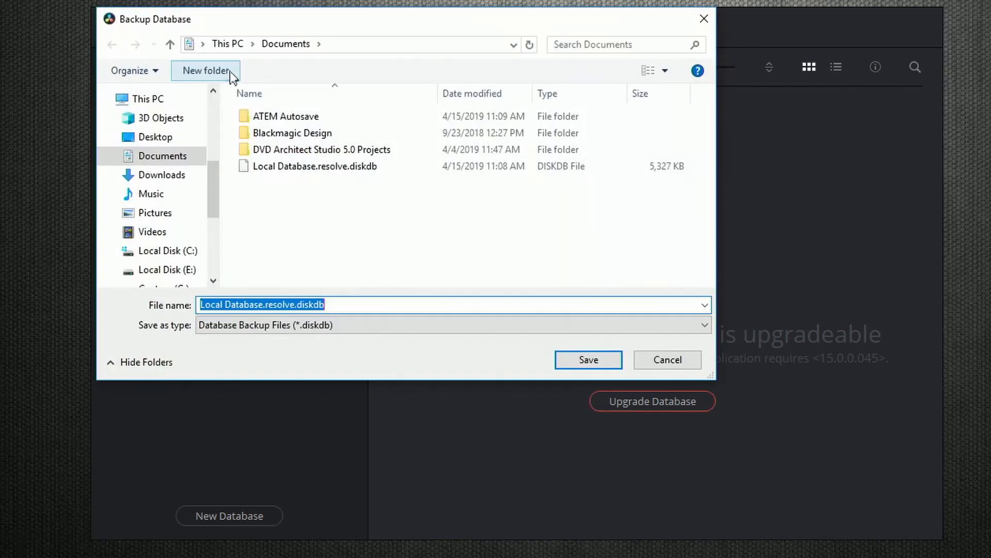
pyautogui.click(588, 359)
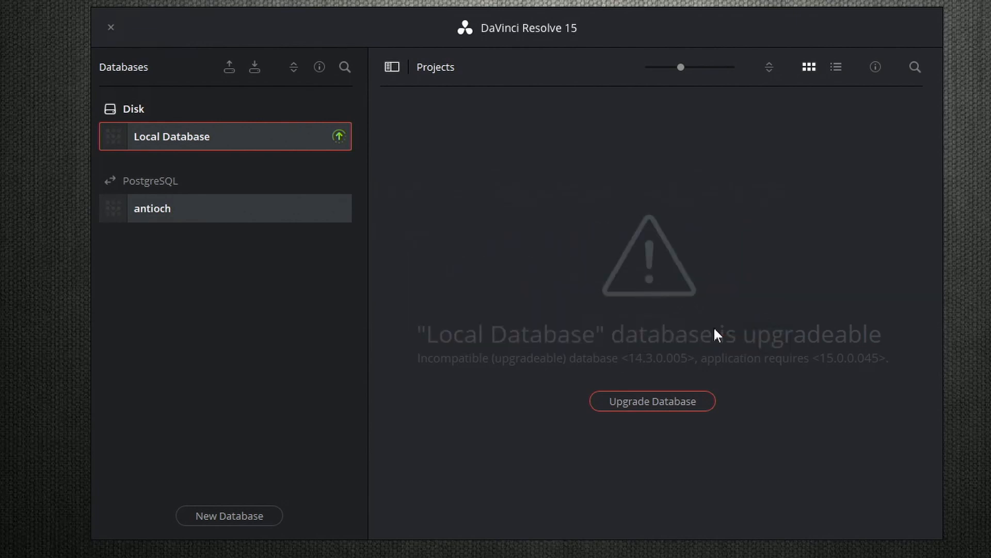
pyautogui.moveTo(76, 131)
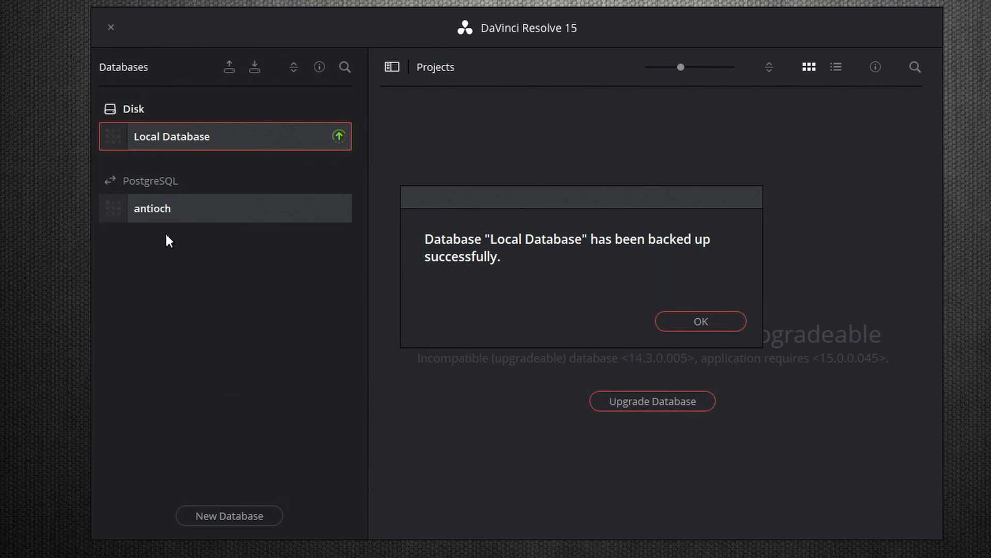
pyautogui.click(699, 320)
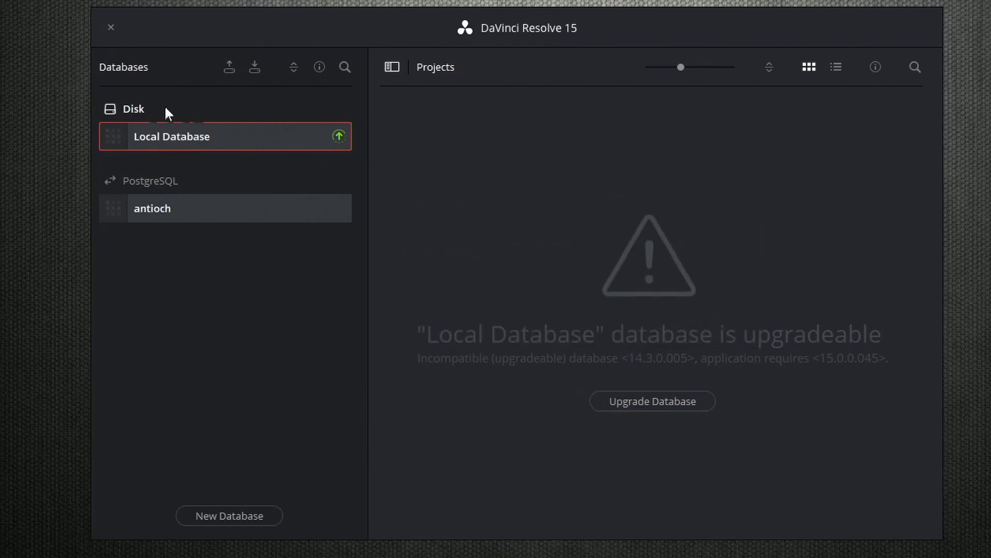
pyautogui.moveTo(239, 213)
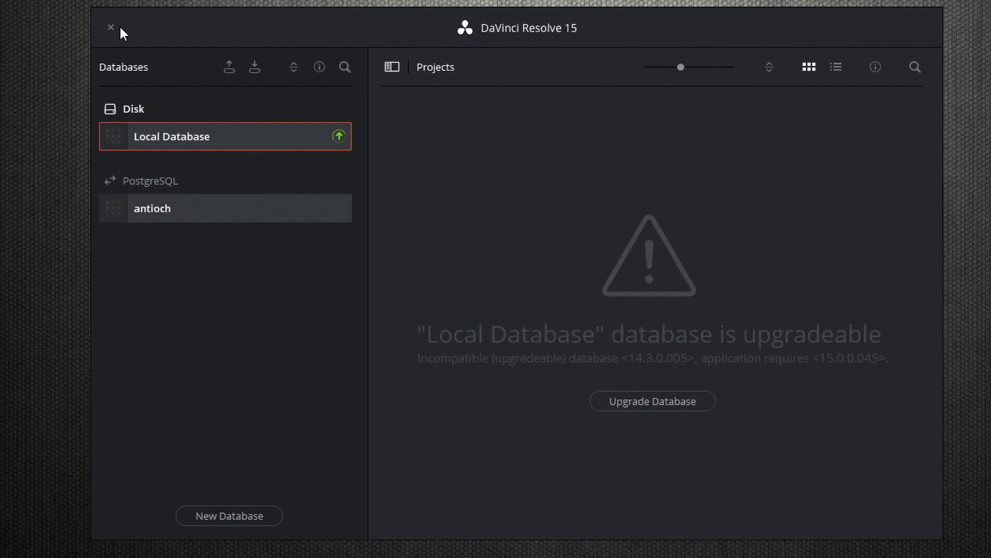
pyautogui.moveTo(116, 37)
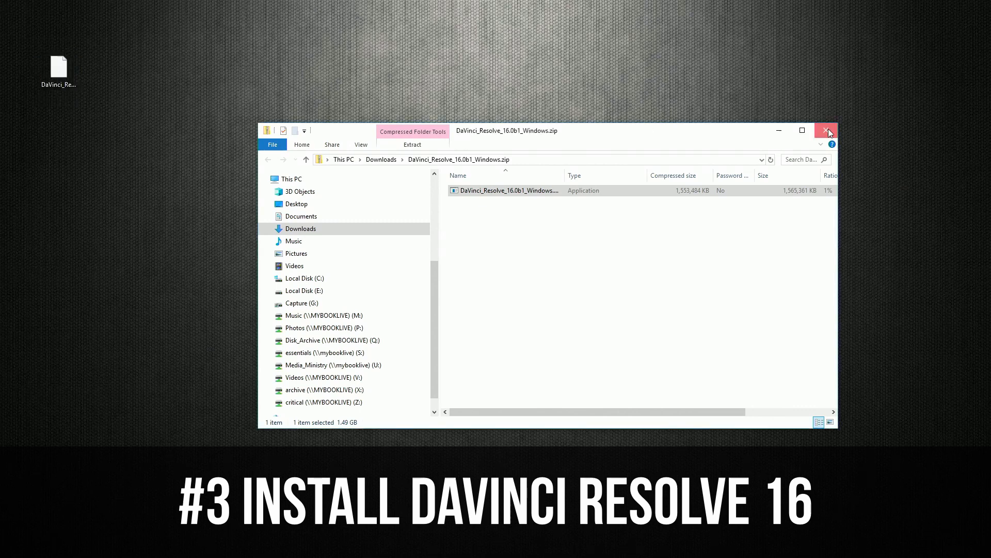
# Run the DaVinci Resolve 16 installer from the desktop and begin installing its components.
pyautogui.click(830, 130)
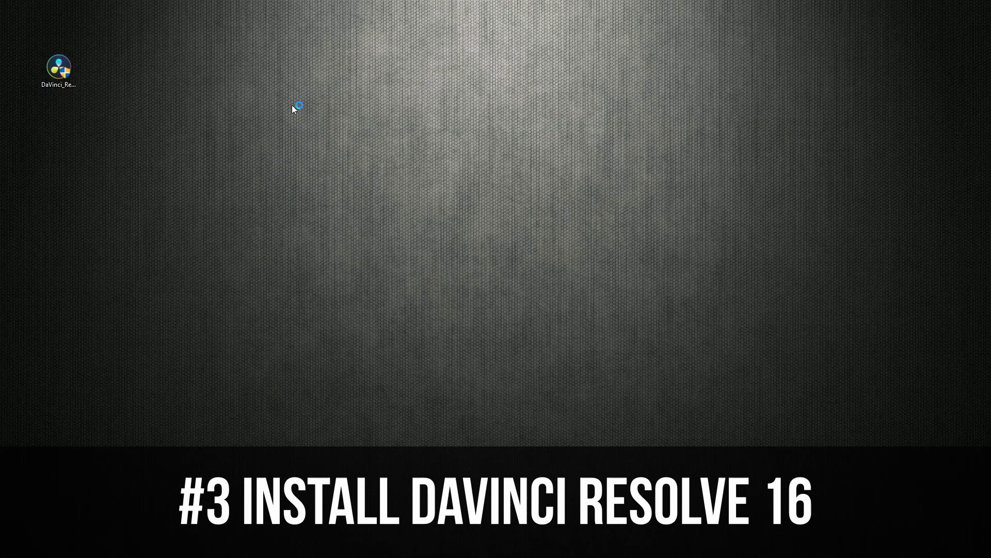
pyautogui.doubleClick(58, 67)
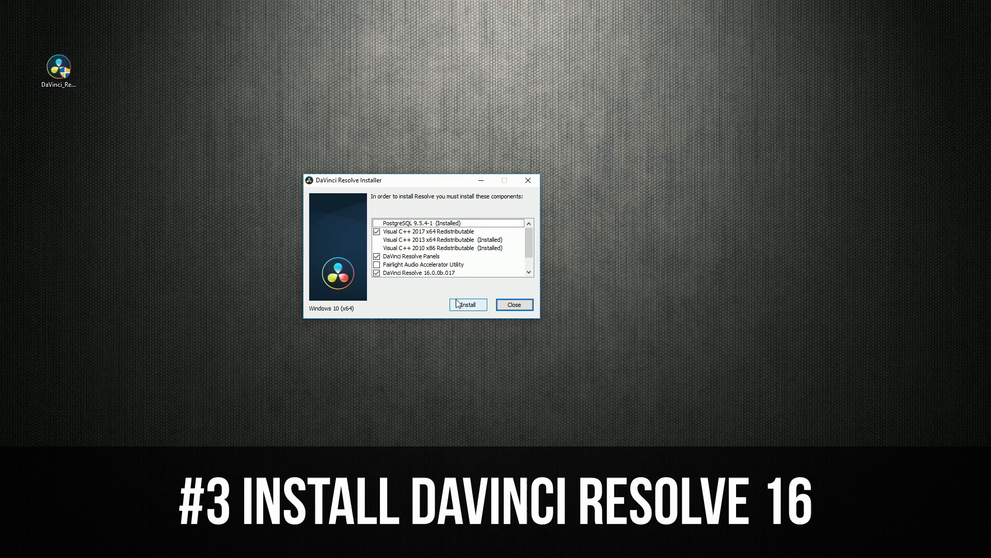
pyautogui.click(467, 303)
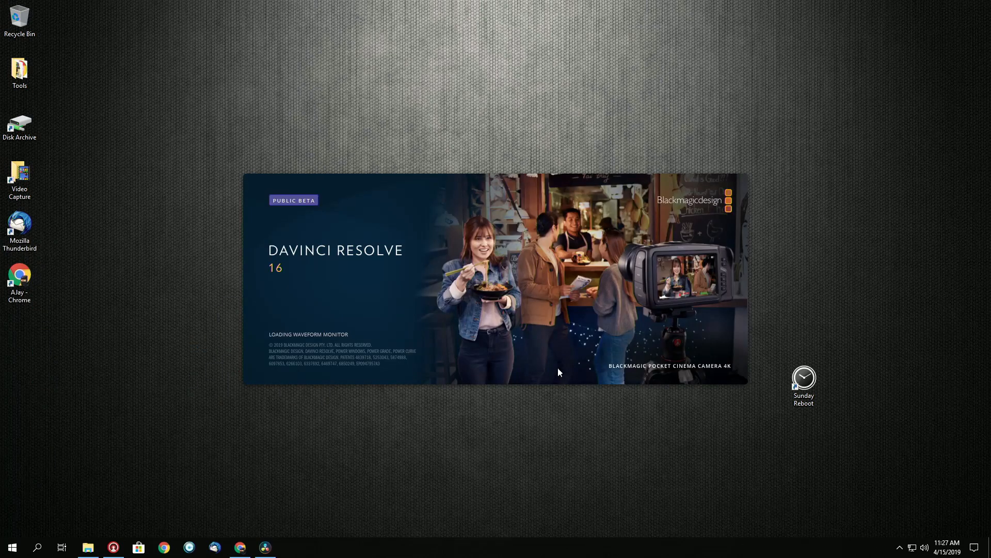
pyautogui.moveTo(547, 408)
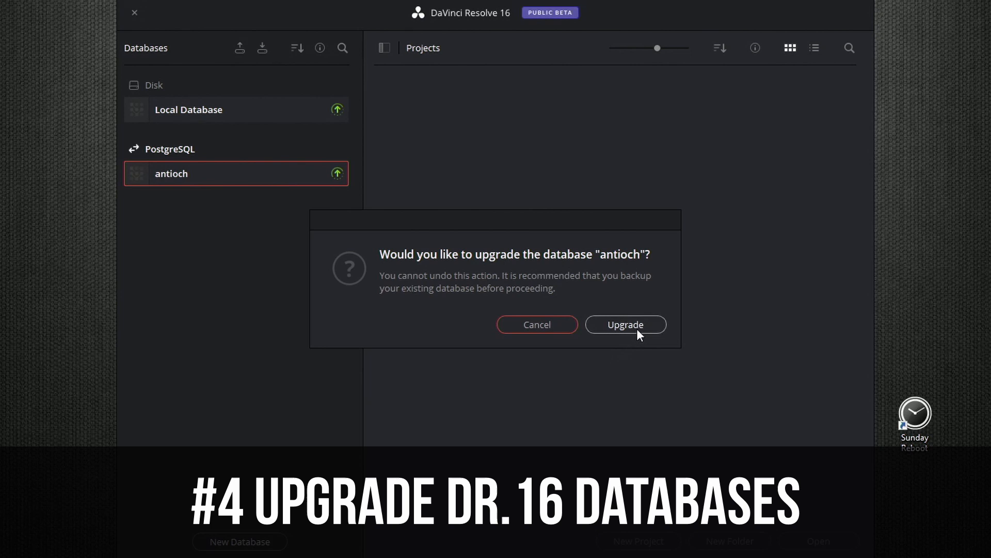
# Upgrade and open the antioch database for Resolve 16, then view the Local Database's upgrade status.
pyautogui.click(626, 325)
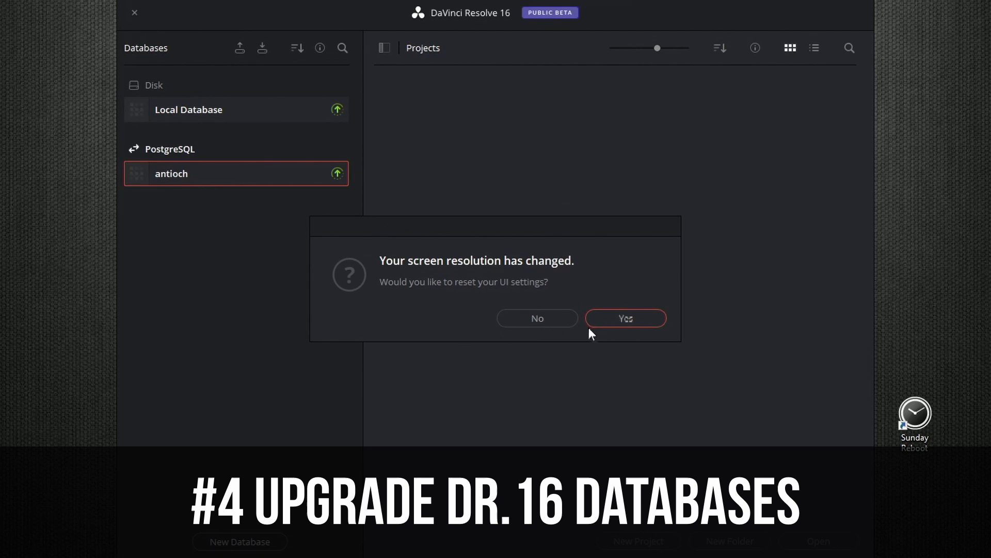
pyautogui.click(625, 317)
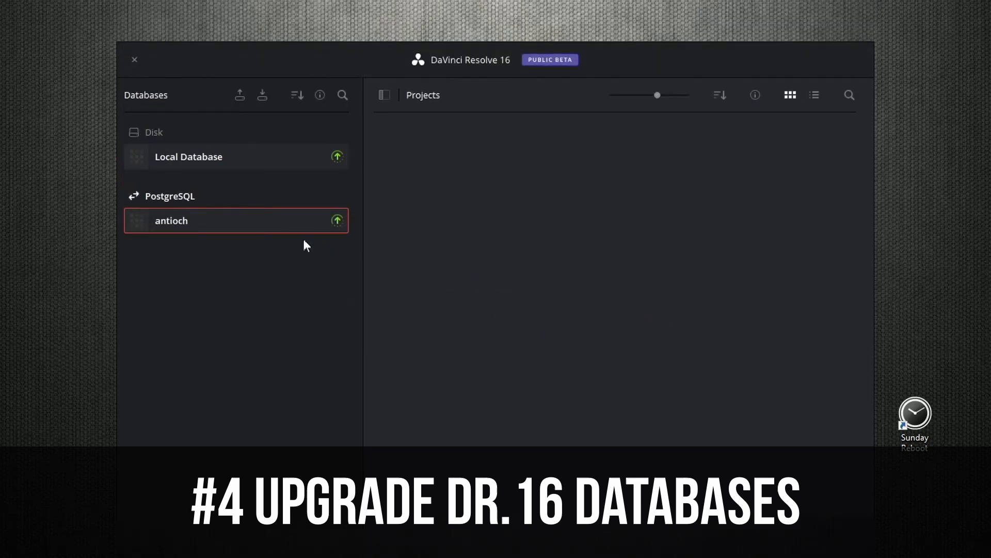
pyautogui.click(188, 156)
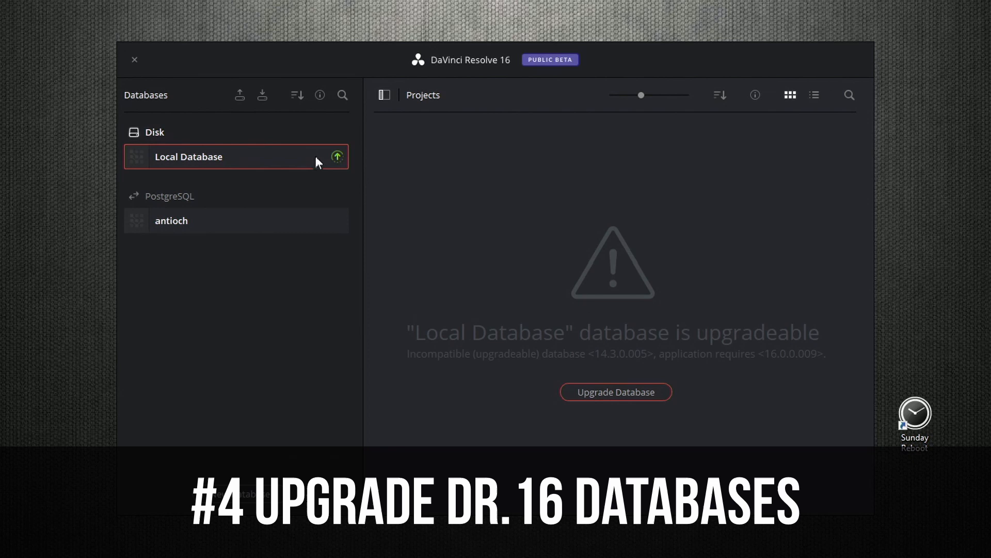
pyautogui.moveTo(194, 169)
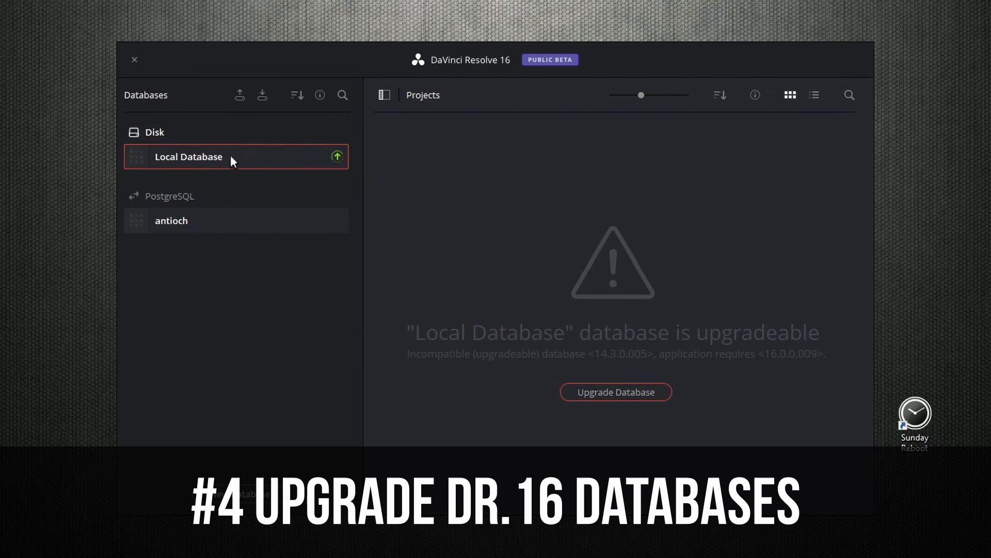
# Show the antioch database's projects, hide the Databases sidebar and close the Project Manager.
pyautogui.rightClick(188, 156)
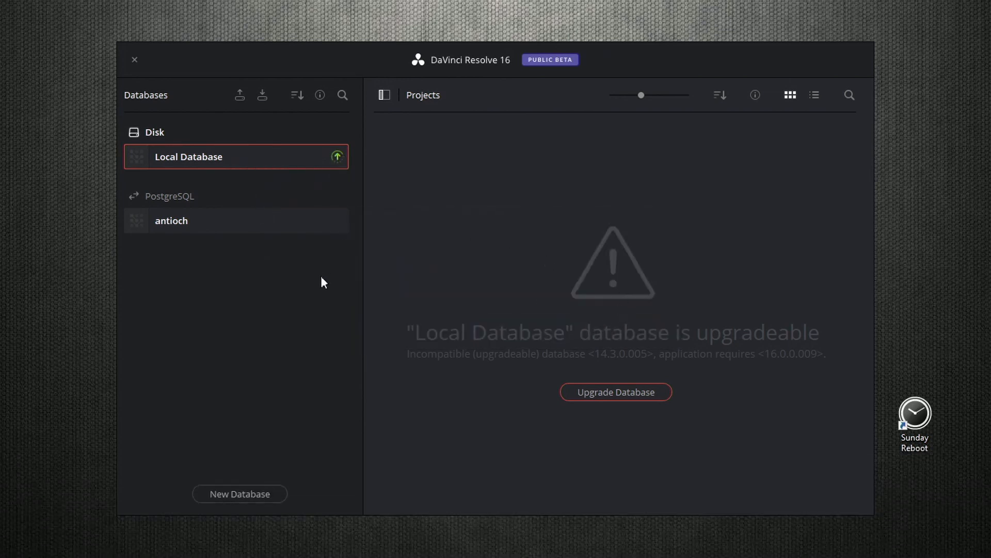
pyautogui.click(173, 220)
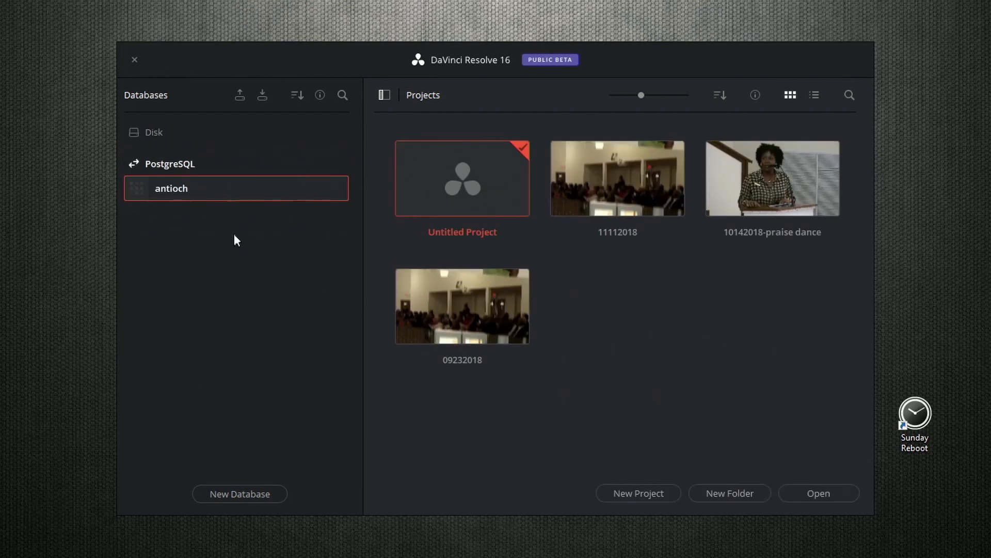
pyautogui.moveTo(387, 128)
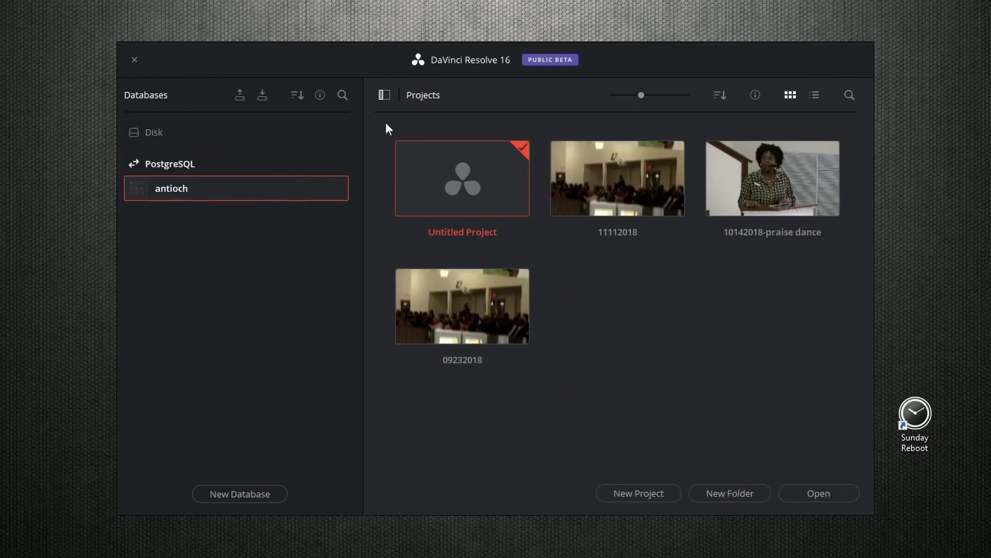
pyautogui.click(385, 95)
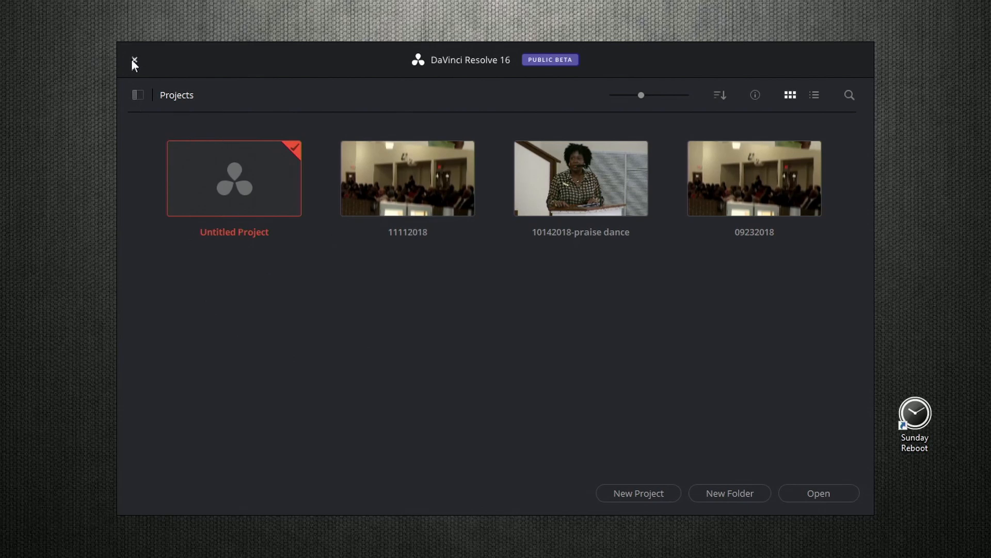
pyautogui.click(133, 63)
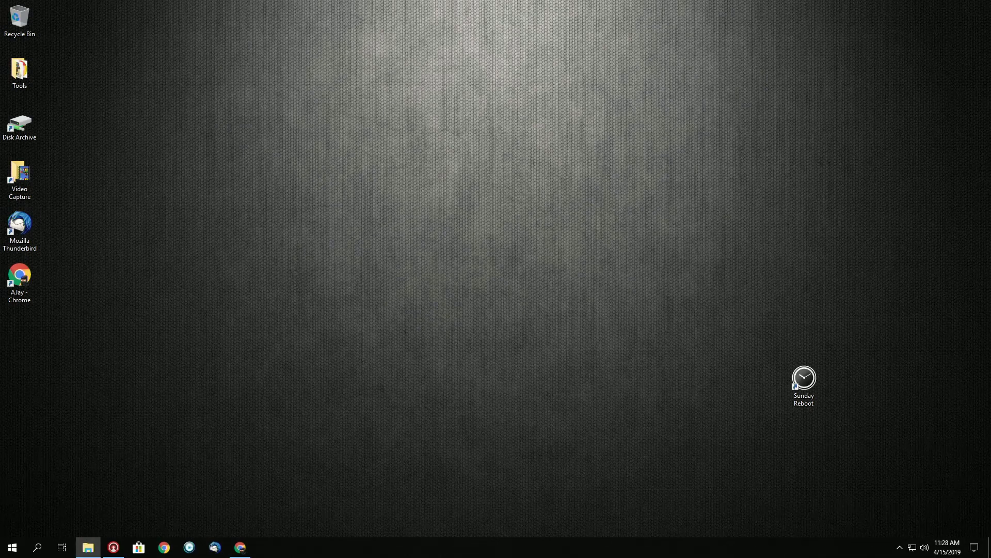
# Browse to Resolve.exe in the DaVinci Resolve 15 folder, then view the DaVinci Resolve 16 folder.
pyautogui.click(87, 547)
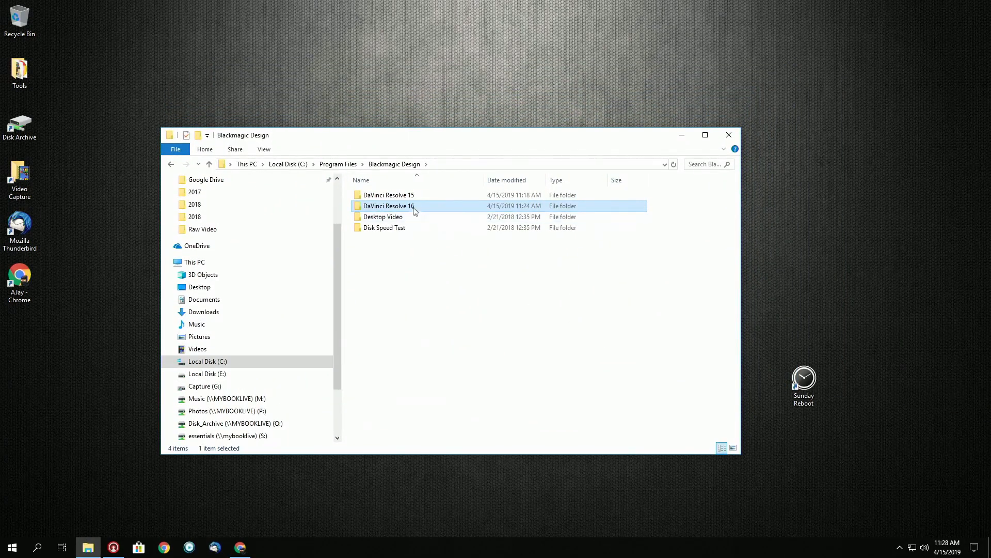
pyautogui.doubleClick(388, 196)
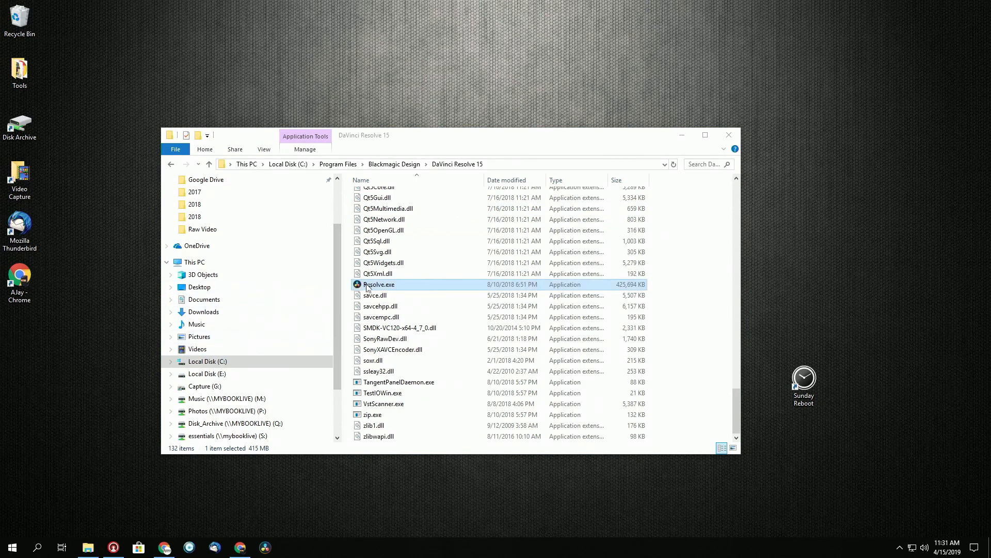
pyautogui.rightClick(379, 284)
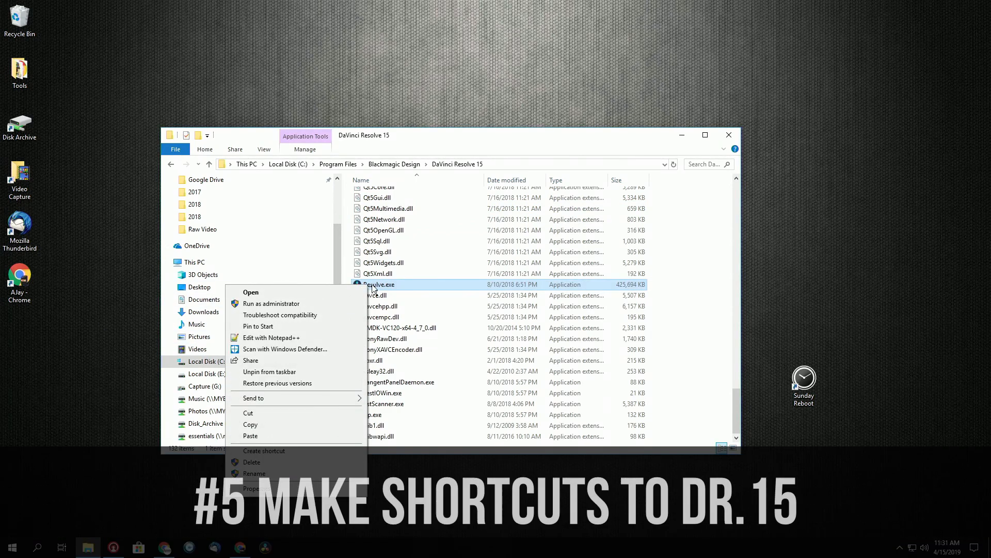
pyautogui.moveTo(272, 331)
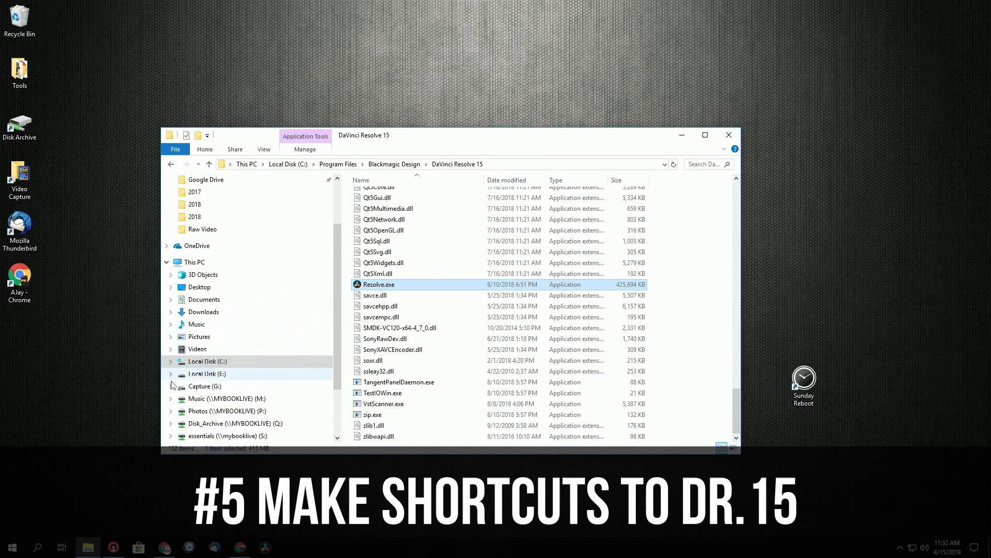
pyautogui.click(11, 546)
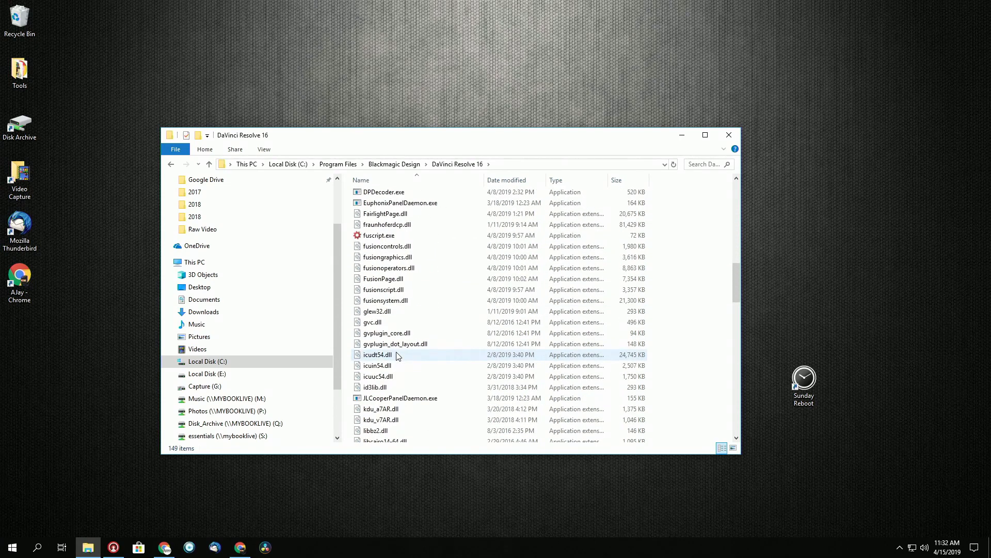
pyautogui.scroll(3)
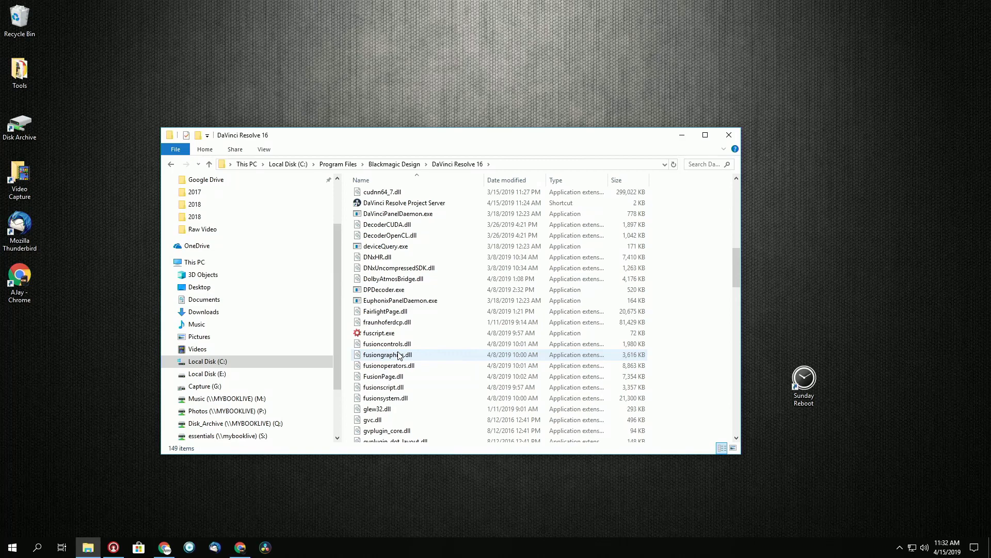
# Check the Resolve 16 executable's properties and send a Resolve.exe shortcut to the desktop.
pyautogui.click(379, 284)
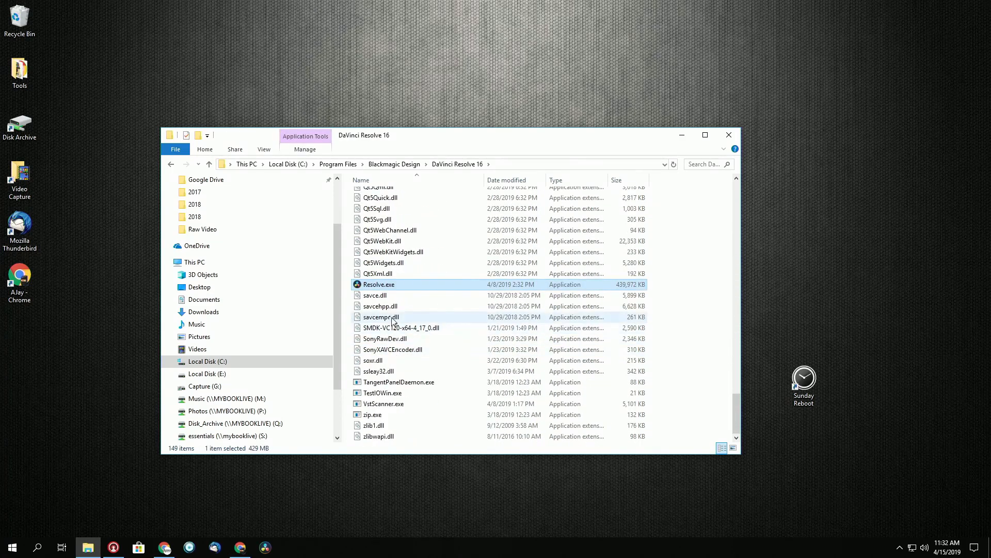
pyautogui.rightClick(379, 284)
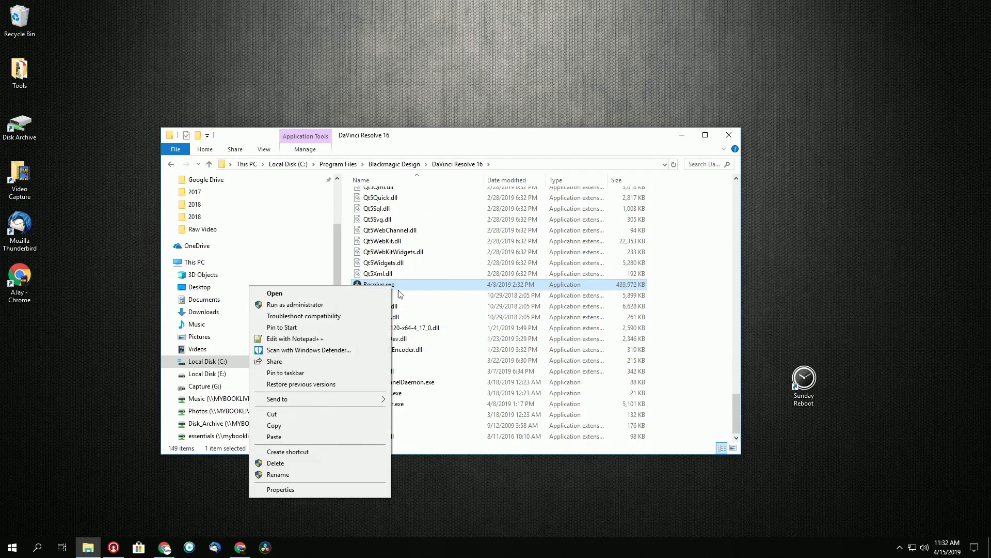
pyautogui.click(279, 488)
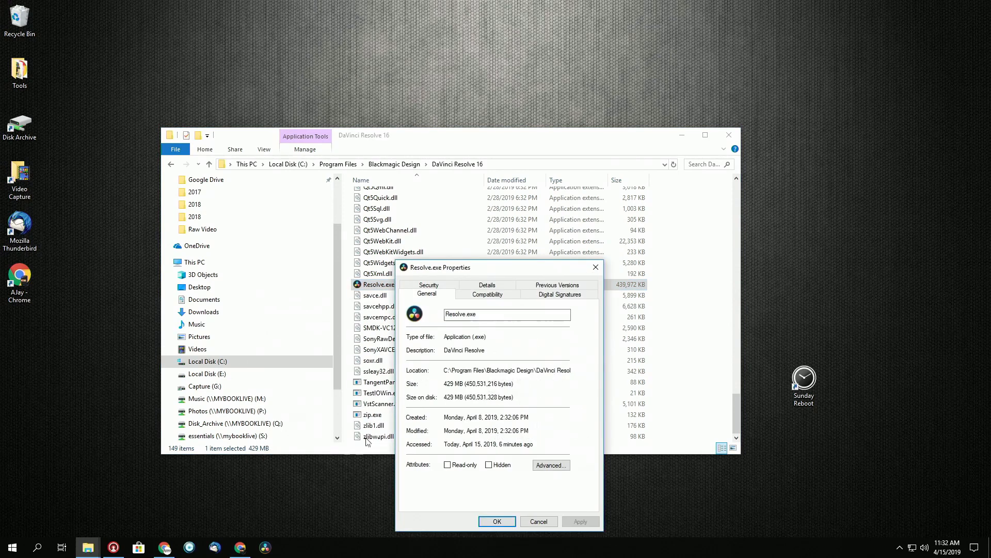
pyautogui.rightClick(378, 284)
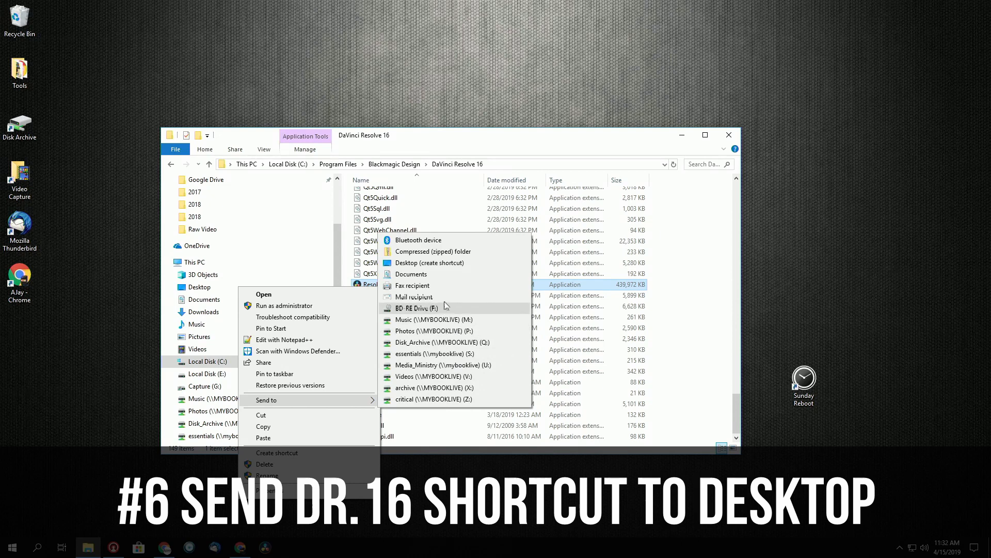
pyautogui.click(430, 262)
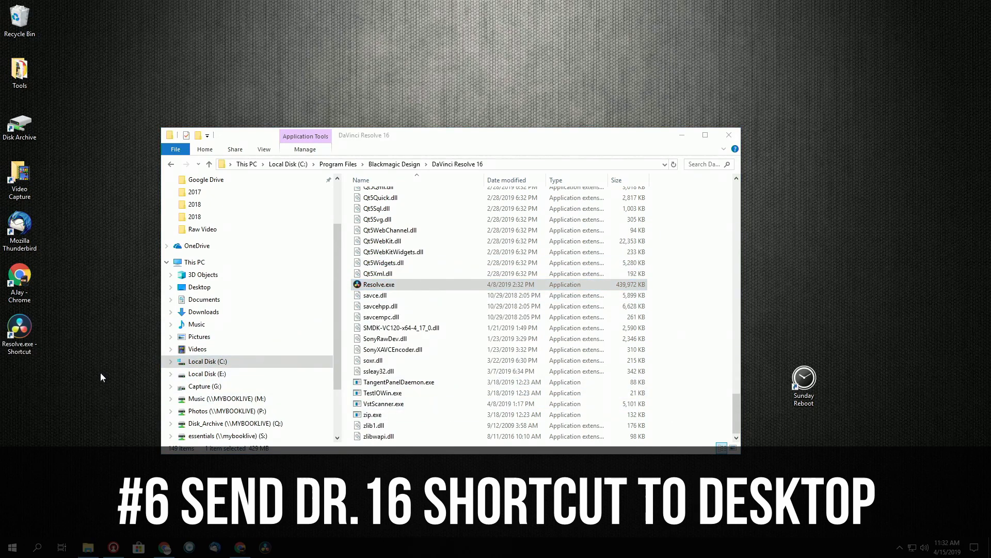
# Give the desktop Resolve.exe shortcut the red icon file from Downloads and apply it.
pyautogui.rightClick(19, 335)
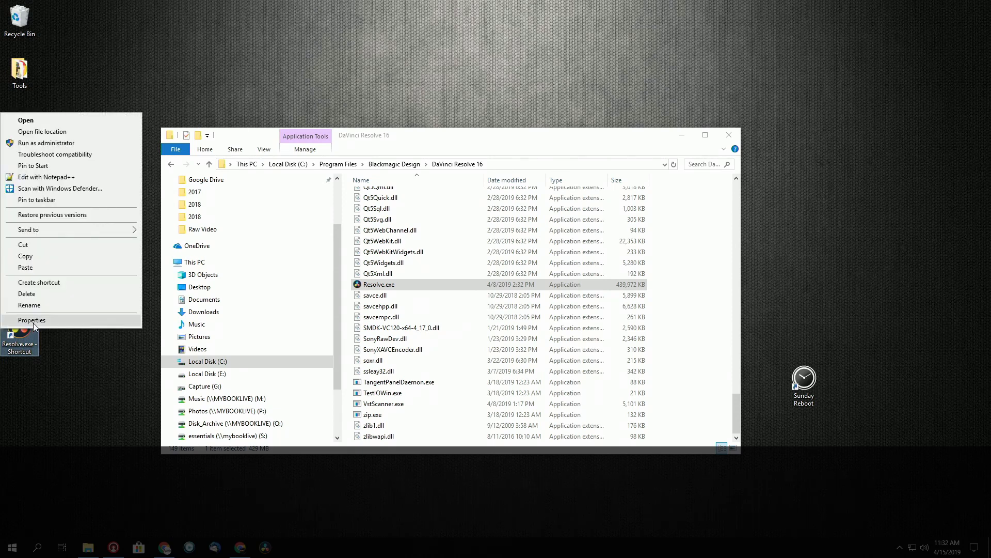
pyautogui.click(31, 320)
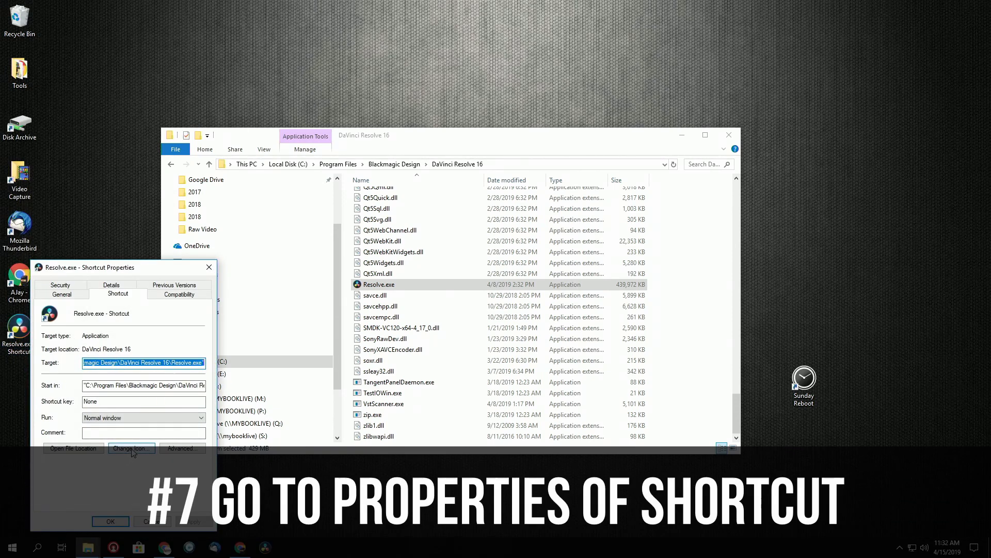
pyautogui.click(131, 448)
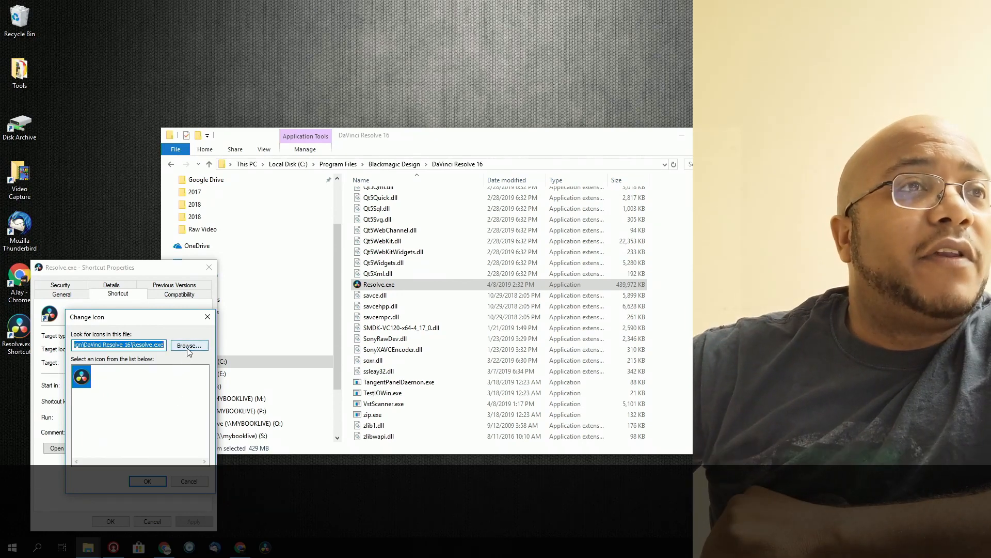
pyautogui.click(187, 345)
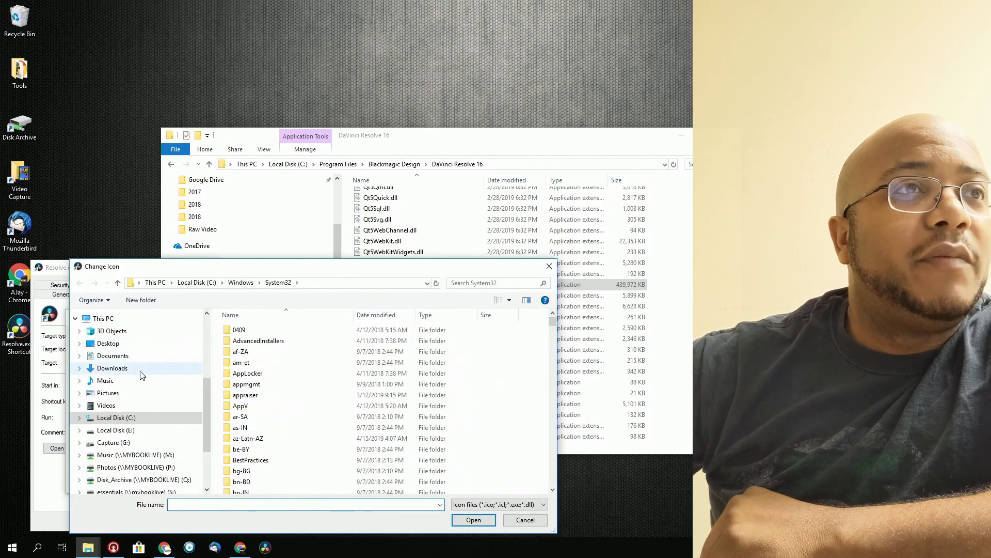
pyautogui.click(112, 368)
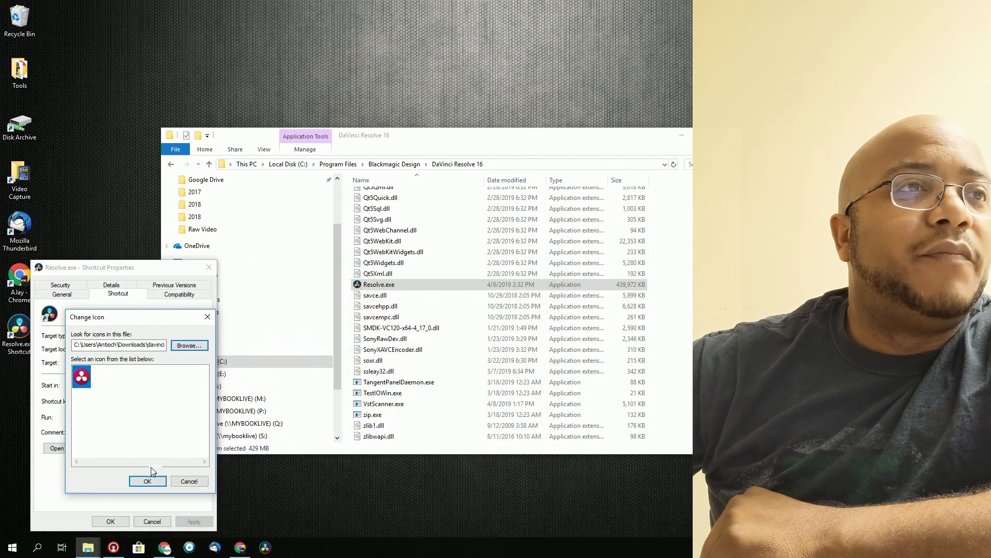
pyautogui.click(148, 481)
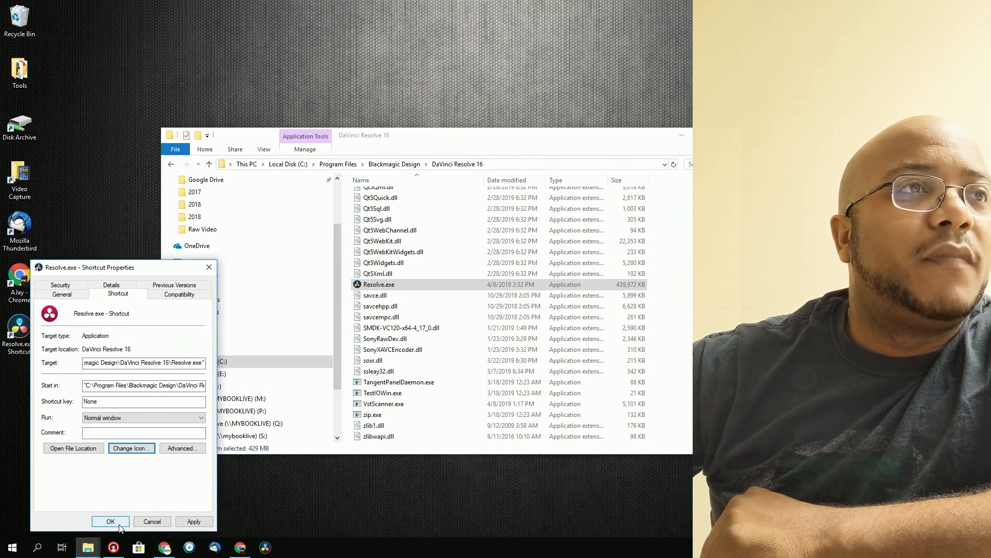
pyautogui.click(111, 520)
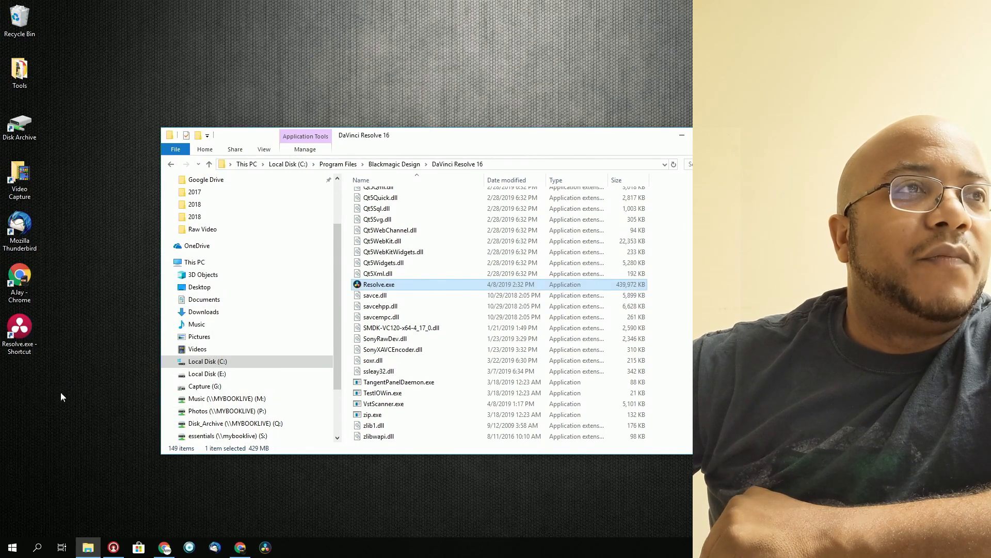
# Close the Resolve 16 program folder and bring up options for the red Resolve shortcut in Start.
pyautogui.rightClick(19, 327)
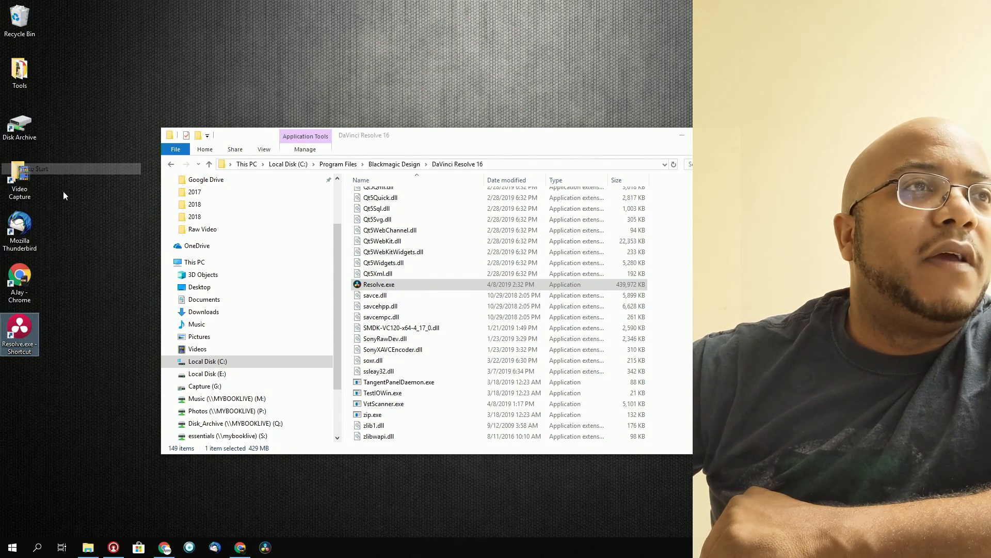
pyautogui.rightClick(19, 331)
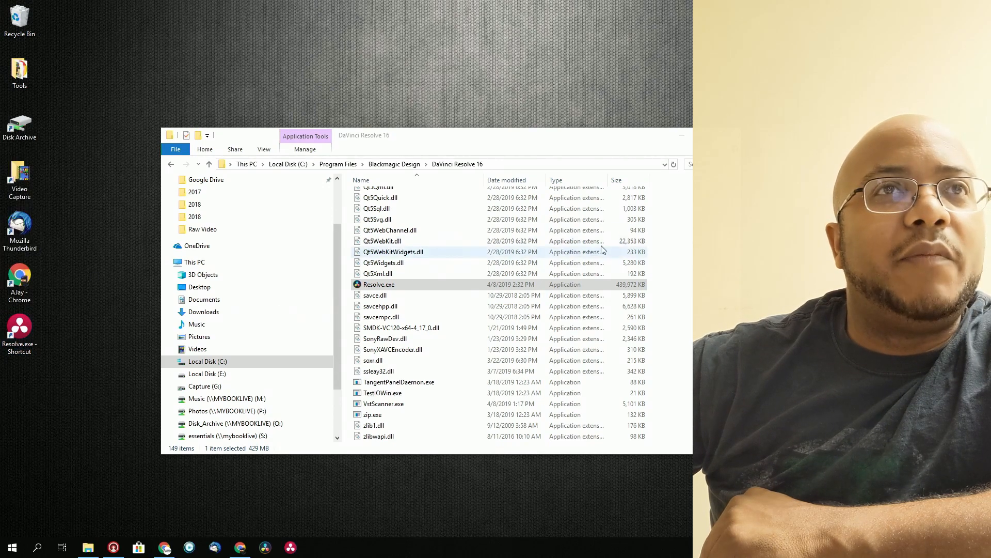
pyautogui.click(682, 135)
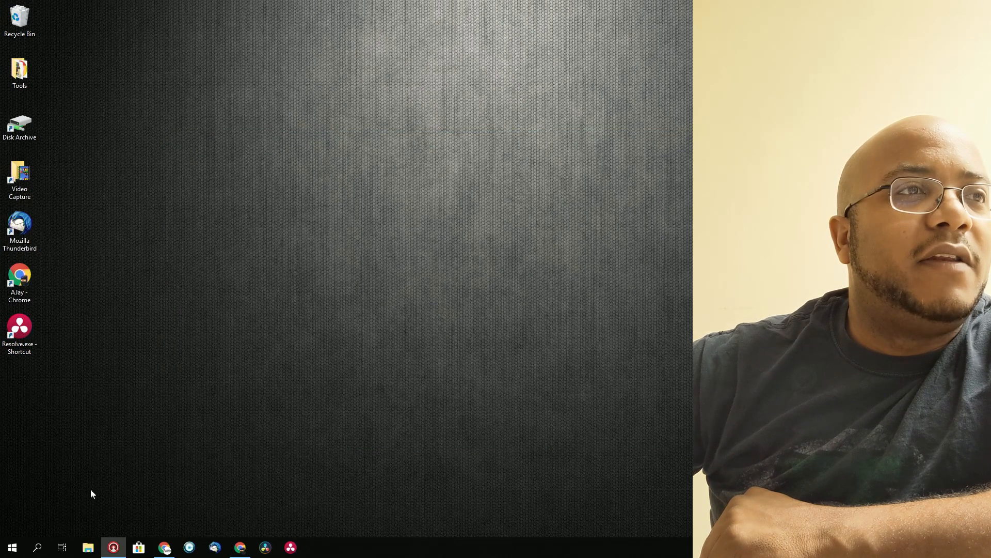
pyautogui.click(11, 547)
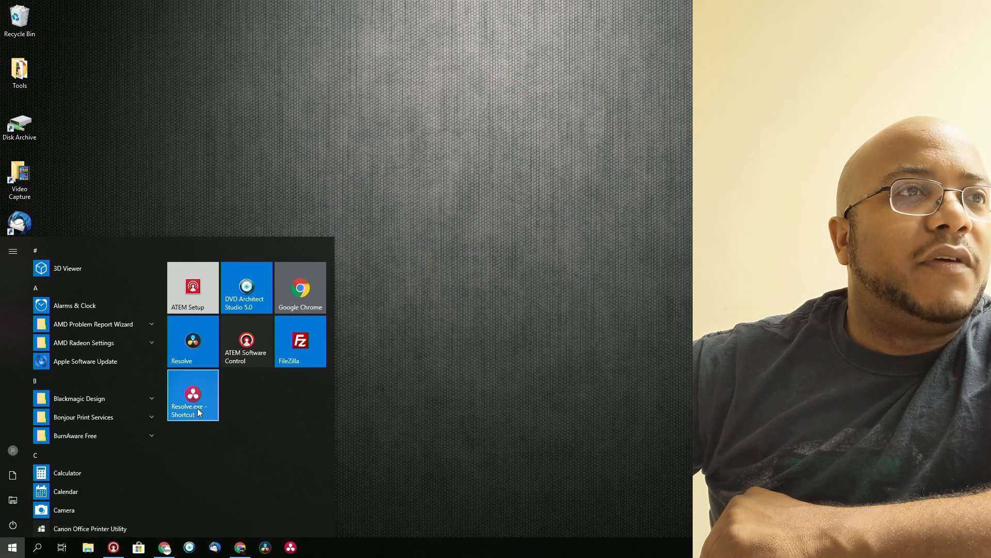
pyautogui.rightClick(193, 396)
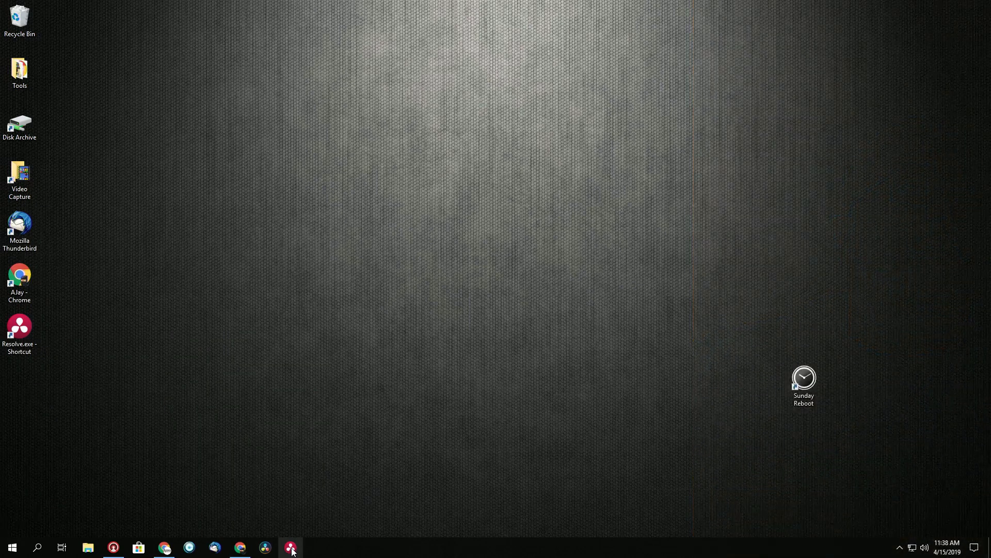
# Launch Resolve 16 beta from the red taskbar shortcut and reach its Project Manager.
pyautogui.click(291, 546)
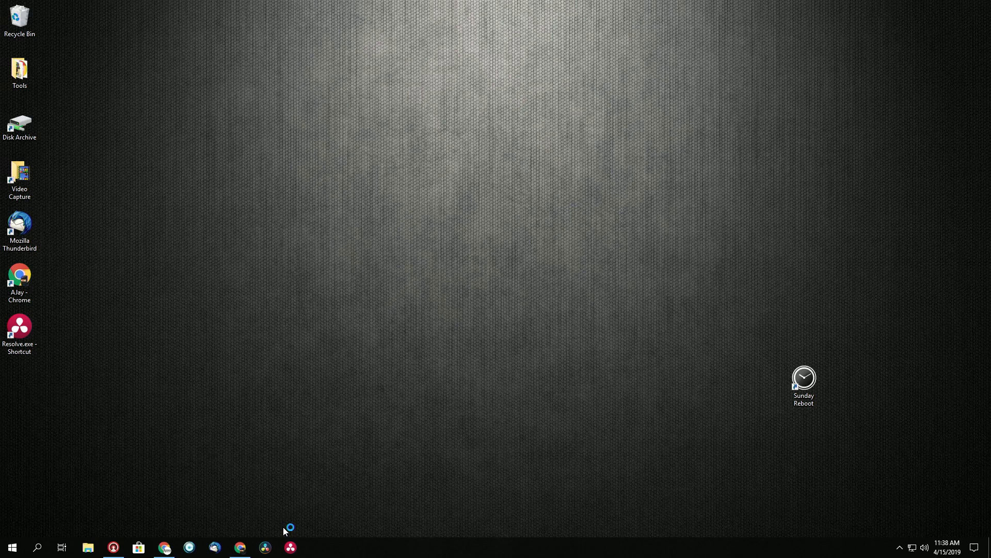
pyautogui.click(290, 547)
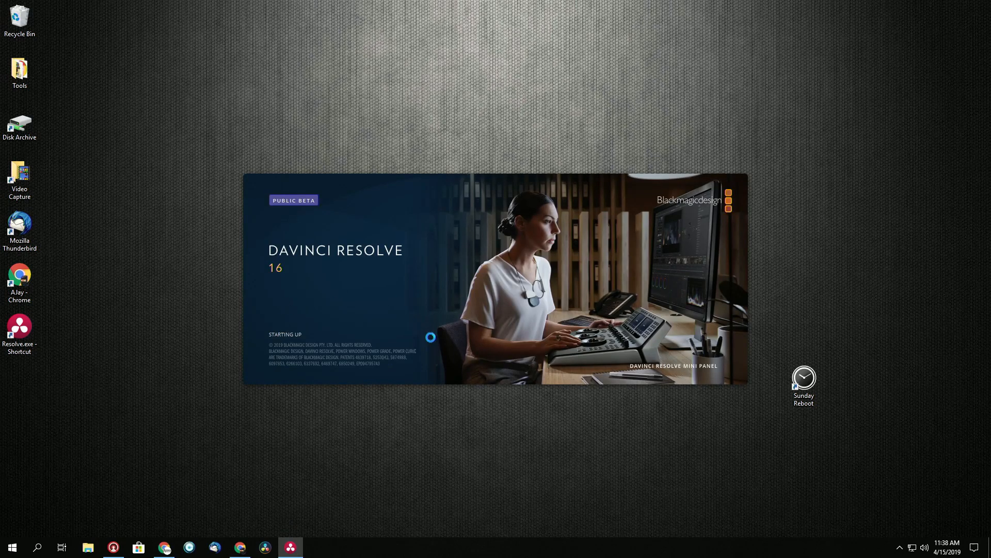
pyautogui.moveTo(269, 497)
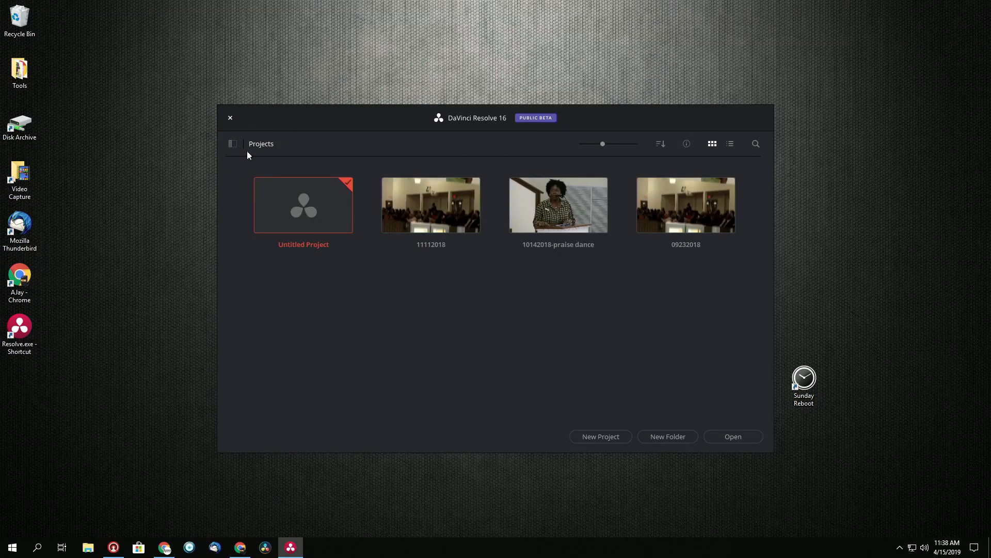
pyautogui.click(230, 118)
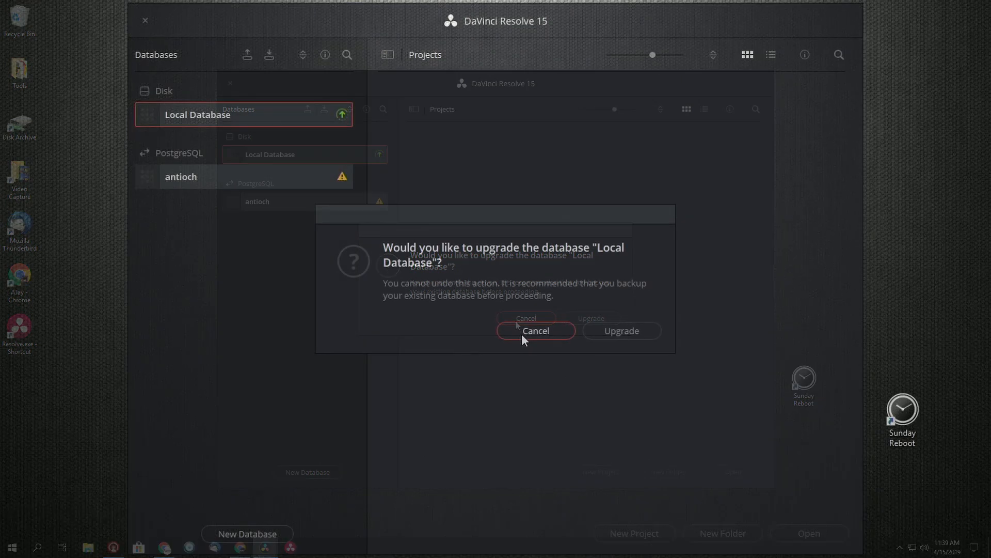
# Decline the upgrade prompt and disconnect Resolve 15's Local Database.
pyautogui.click(535, 331)
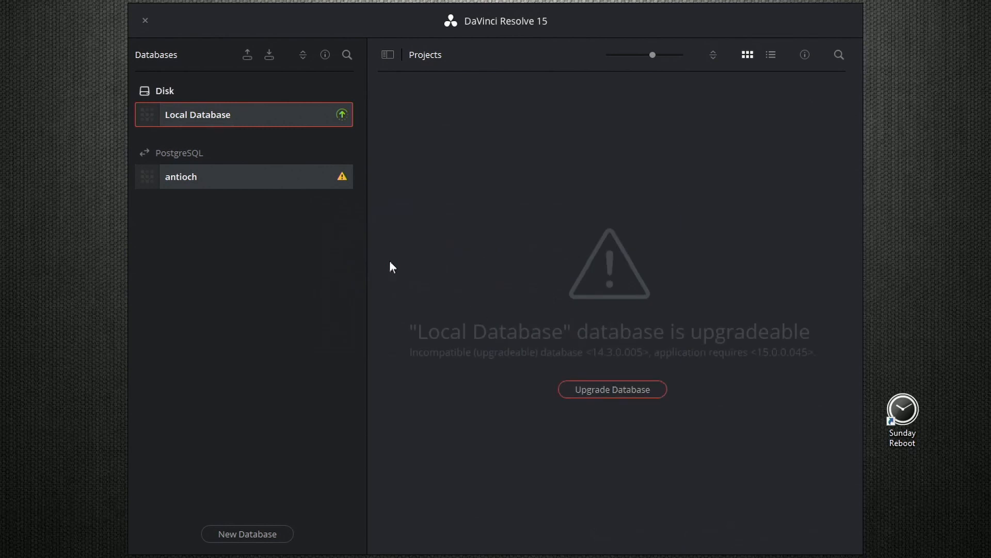
pyautogui.rightClick(197, 115)
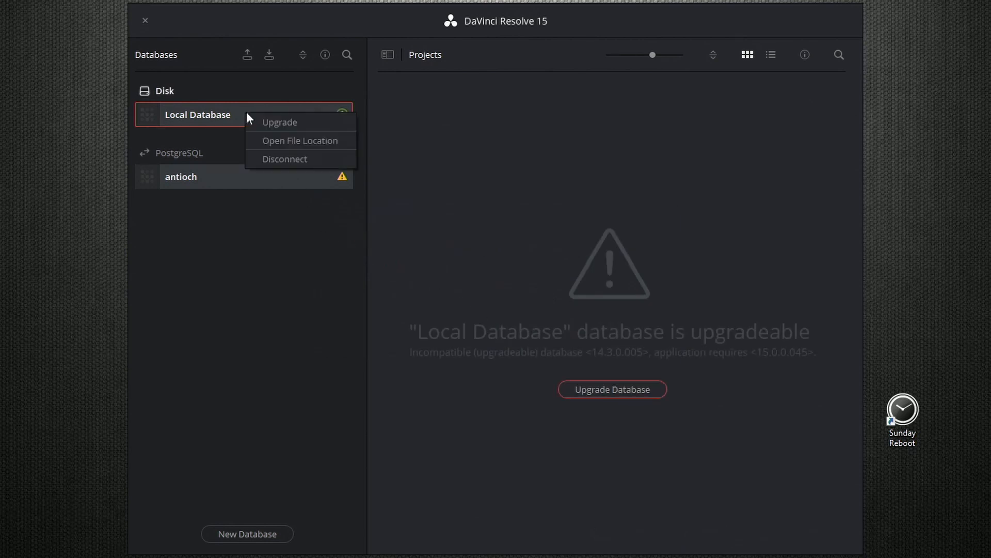
pyautogui.click(285, 159)
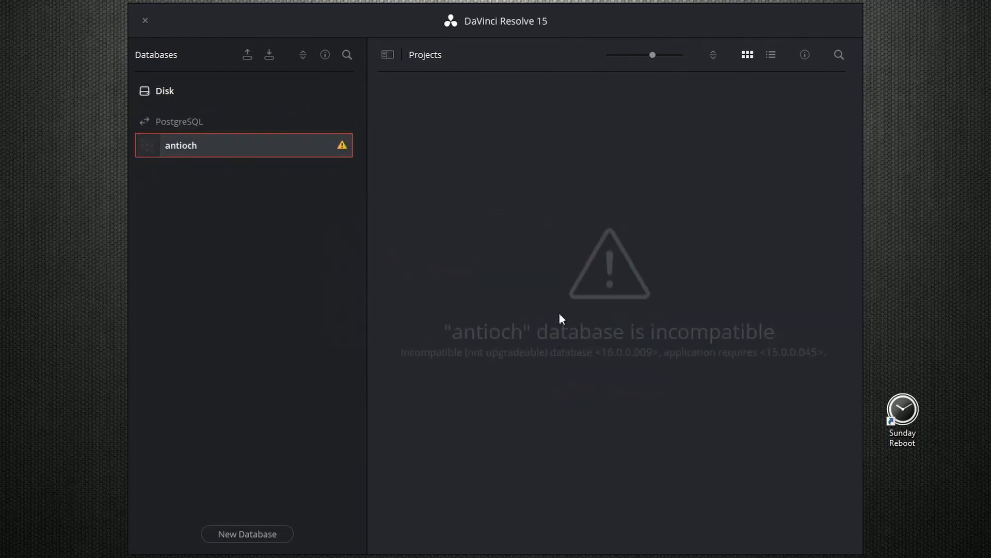
pyautogui.moveTo(280, 154)
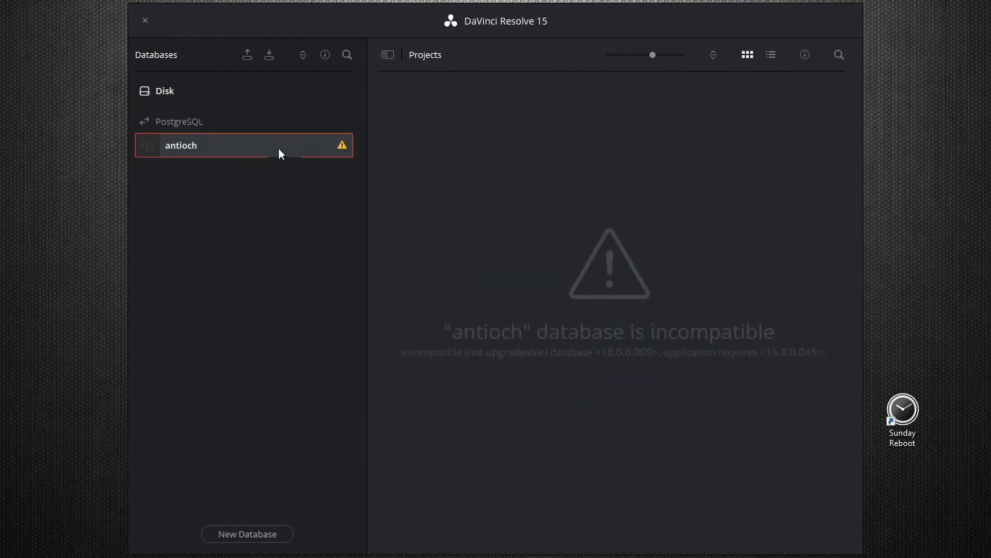
# Disconnect the incompatible antioch database and confirm.
pyautogui.rightClick(181, 145)
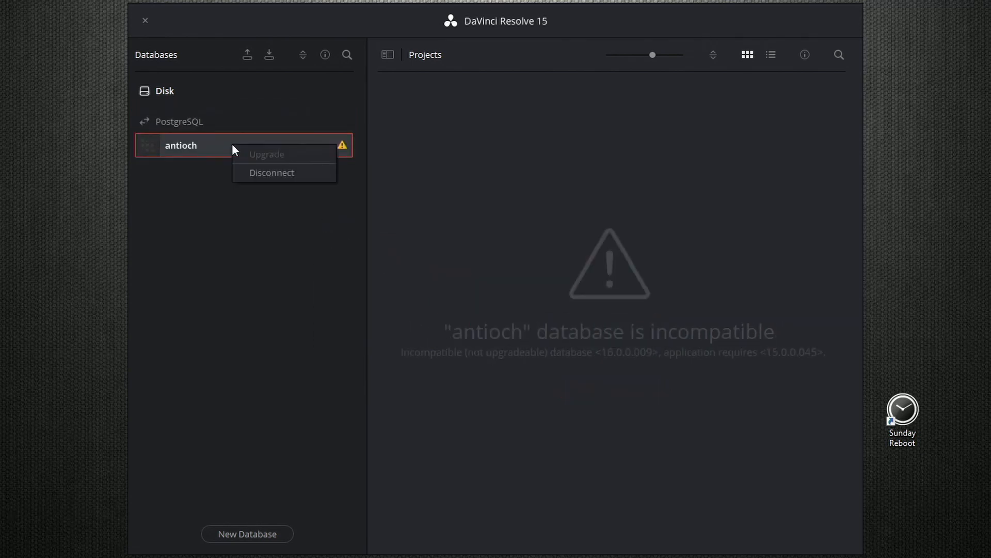
pyautogui.click(272, 173)
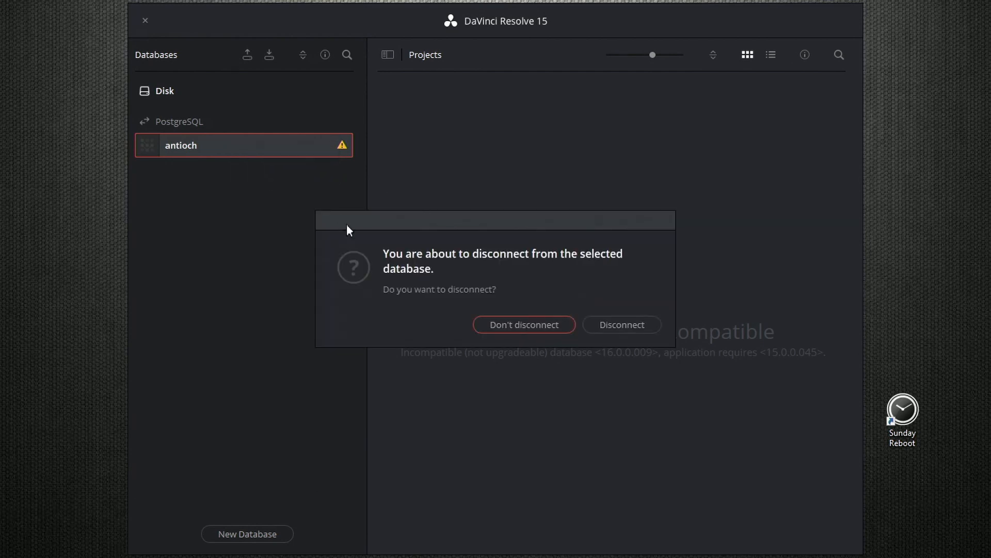
pyautogui.click(621, 324)
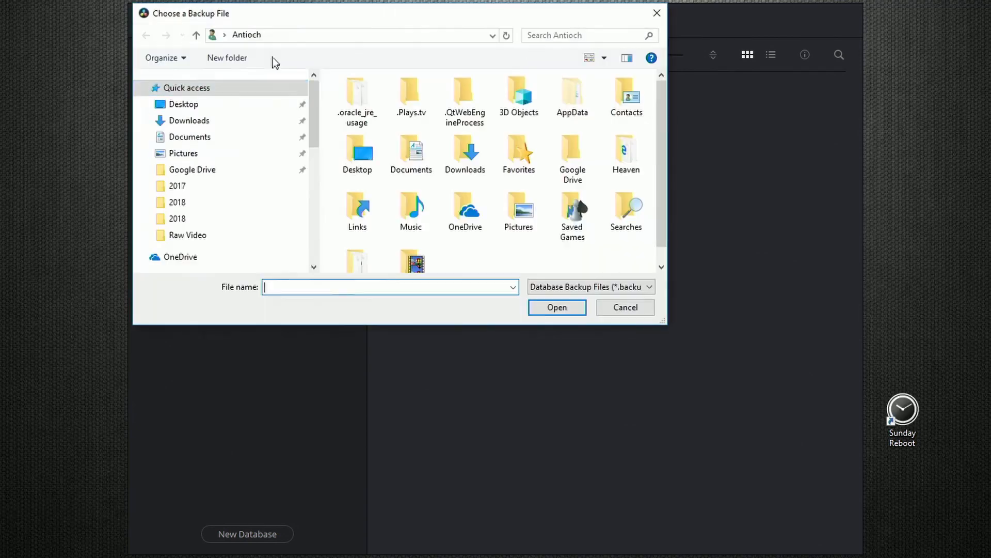
# Choose antioch127.0.0.1.resolve.backup from Documents and name the new database antioch15.
pyautogui.click(190, 136)
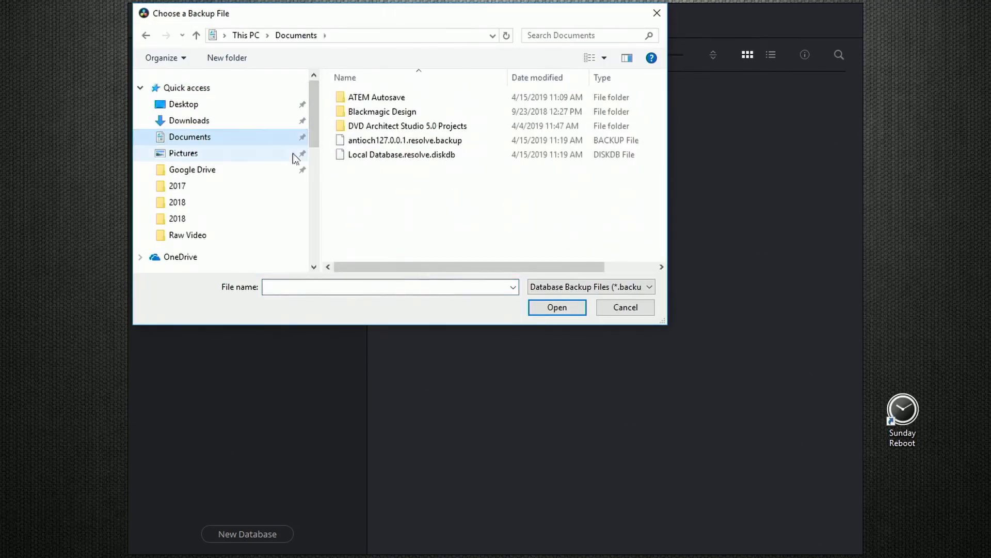
pyautogui.click(405, 139)
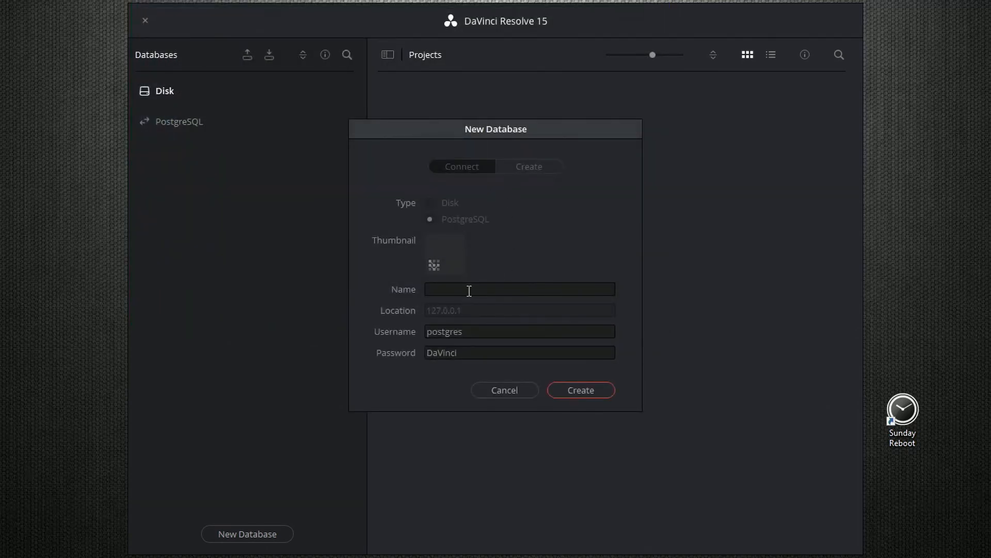
pyautogui.write('anti')
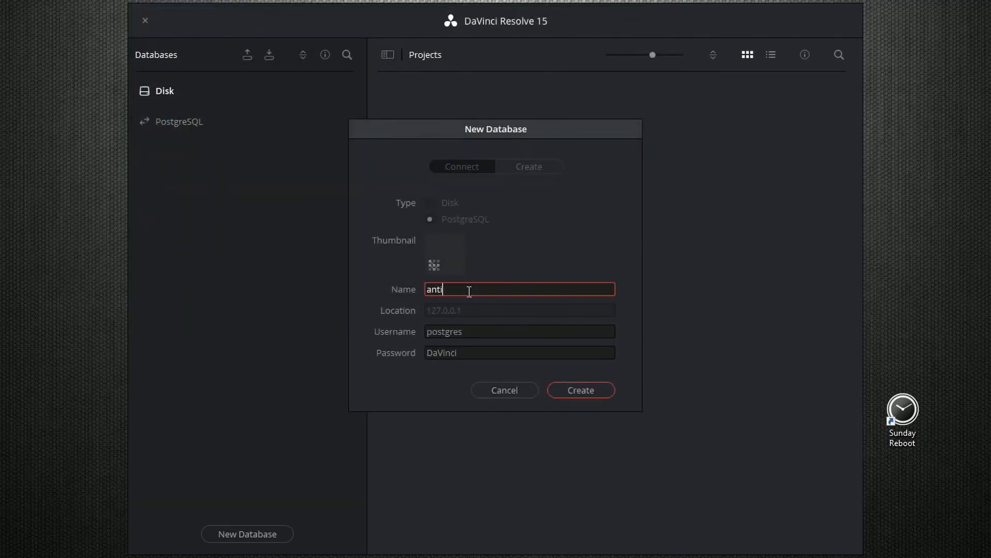
pyautogui.write('och')
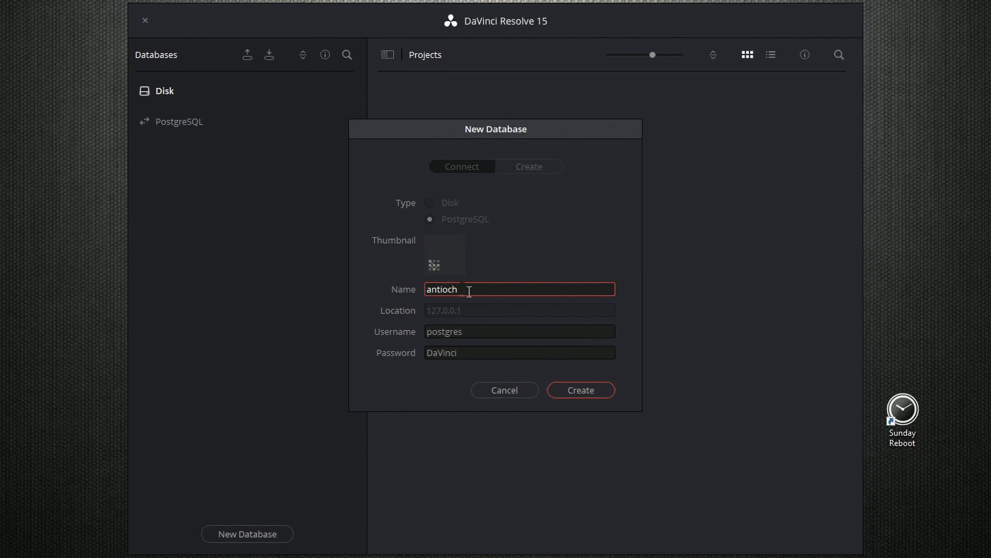
pyautogui.write('15')
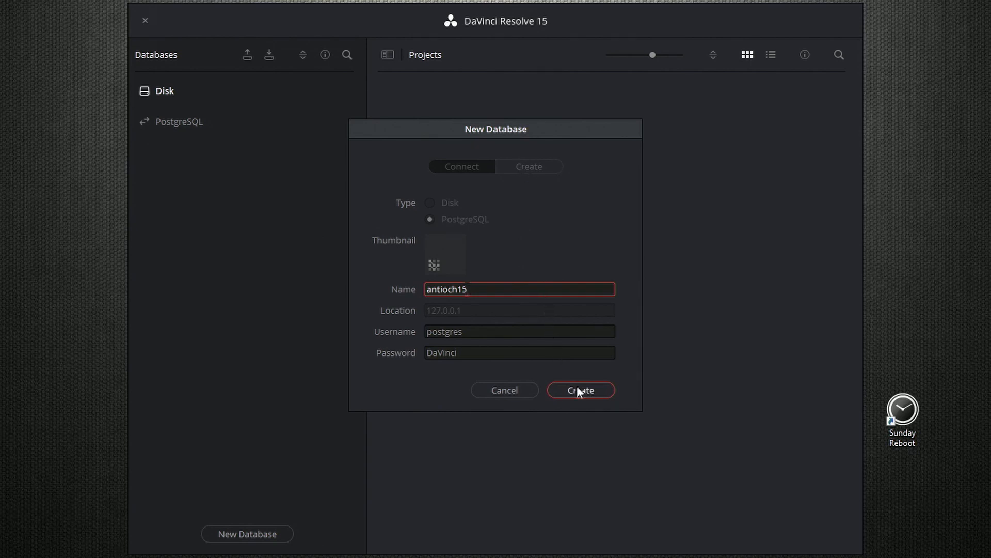
# Create antioch15, restore it from the backup, and dismiss the success and resolution prompts.
pyautogui.click(579, 389)
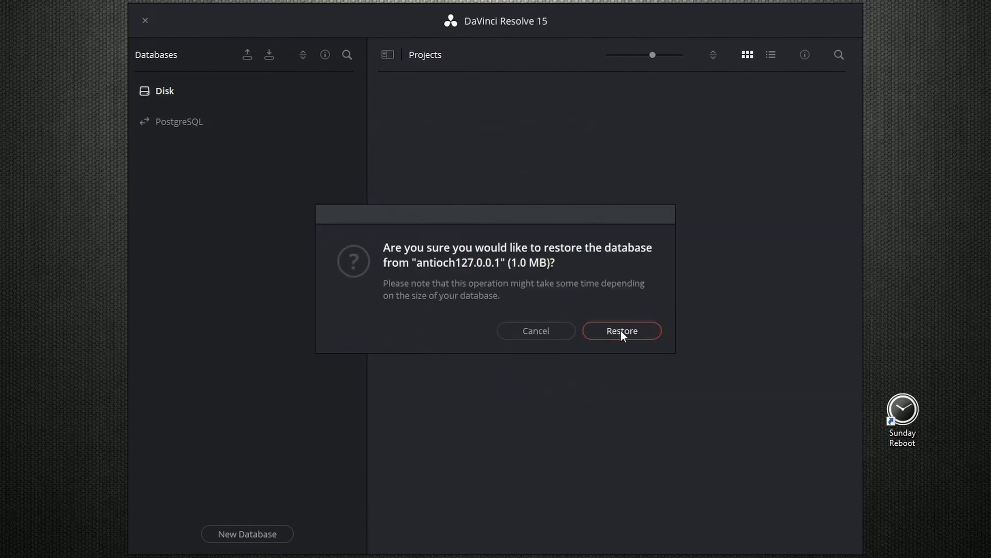
pyautogui.click(621, 330)
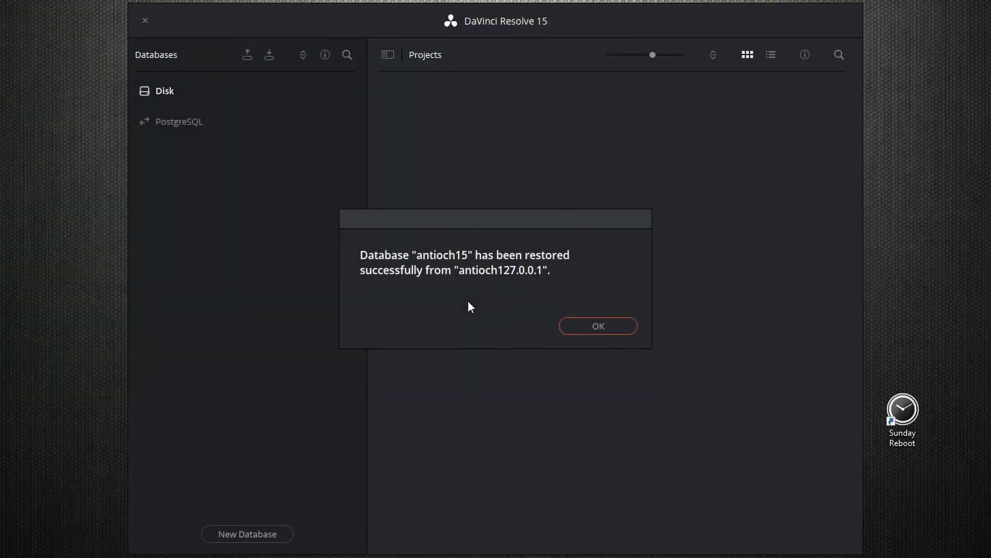
pyautogui.click(597, 325)
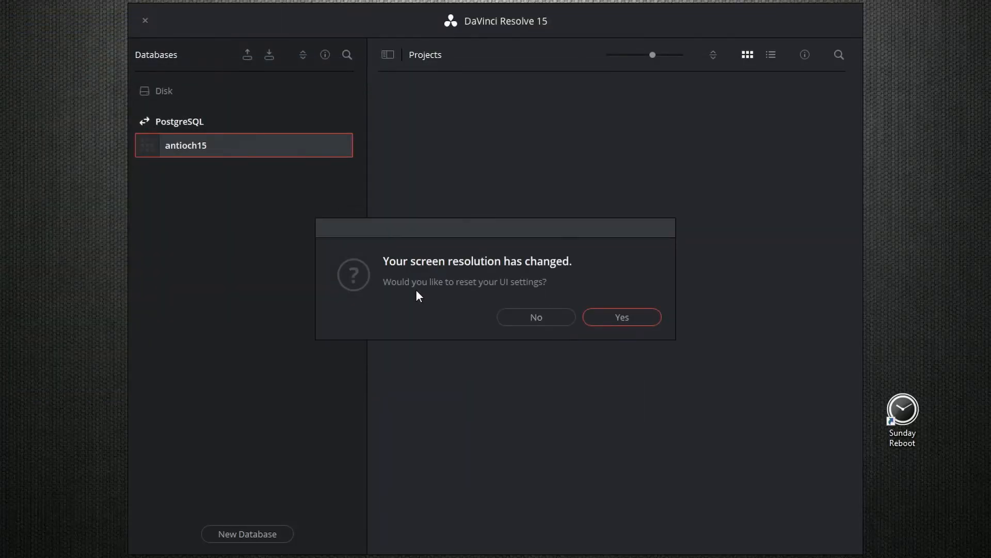
pyautogui.click(536, 317)
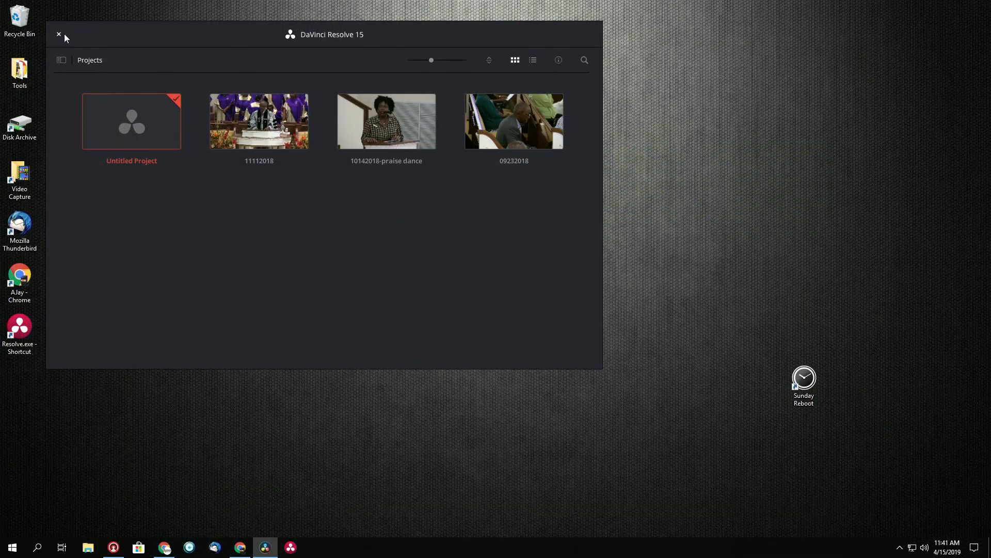
# Close the Resolve 15 Project Manager.
pyautogui.click(57, 34)
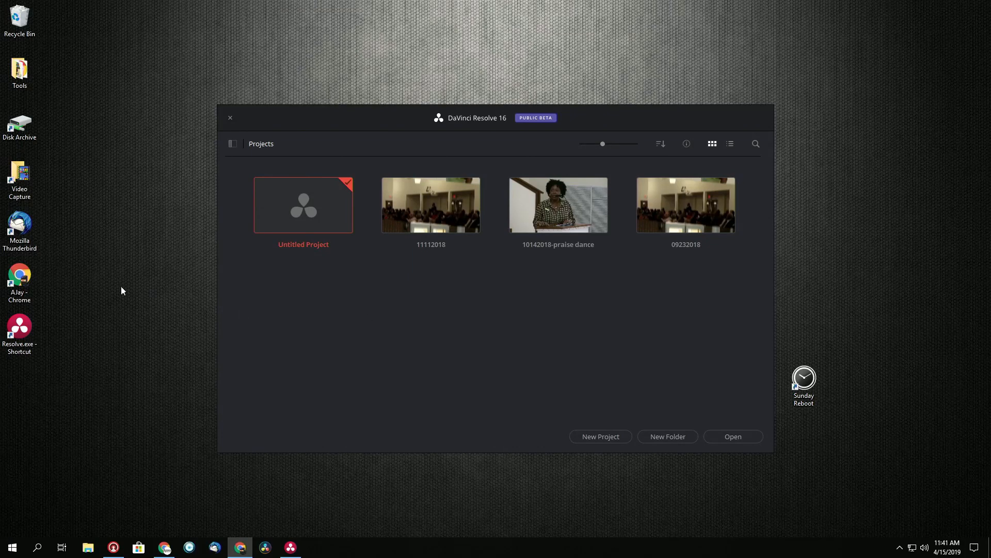
pyautogui.moveTo(456, 307)
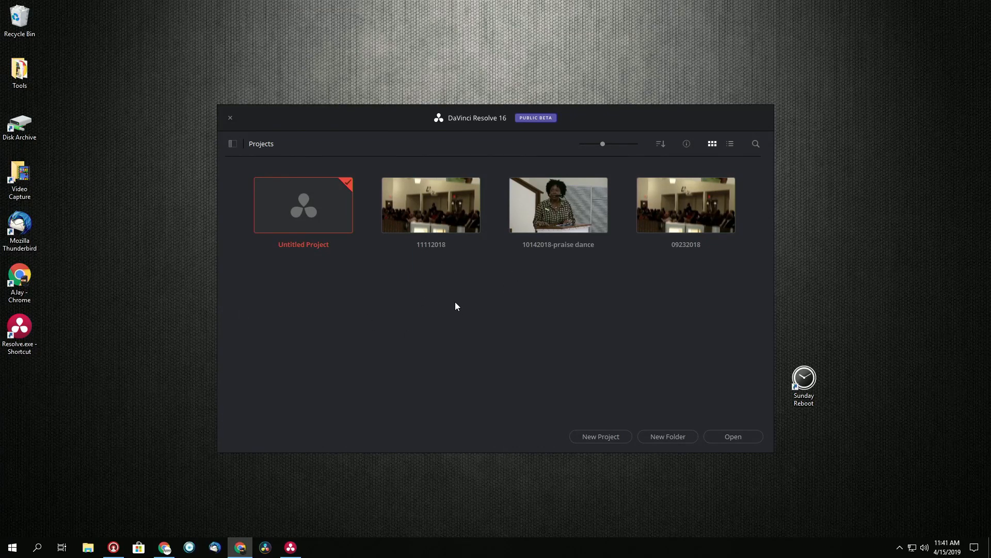